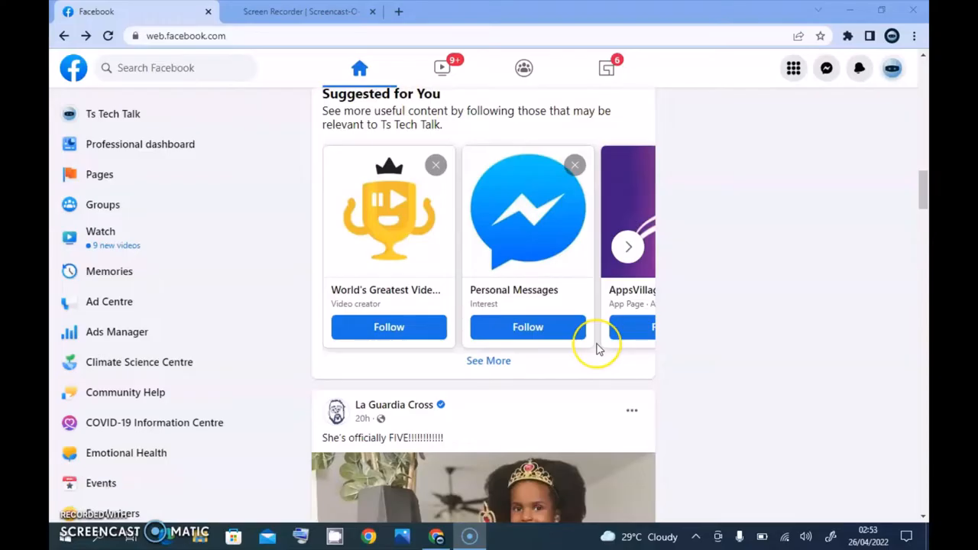
mouse_move(600, 348)
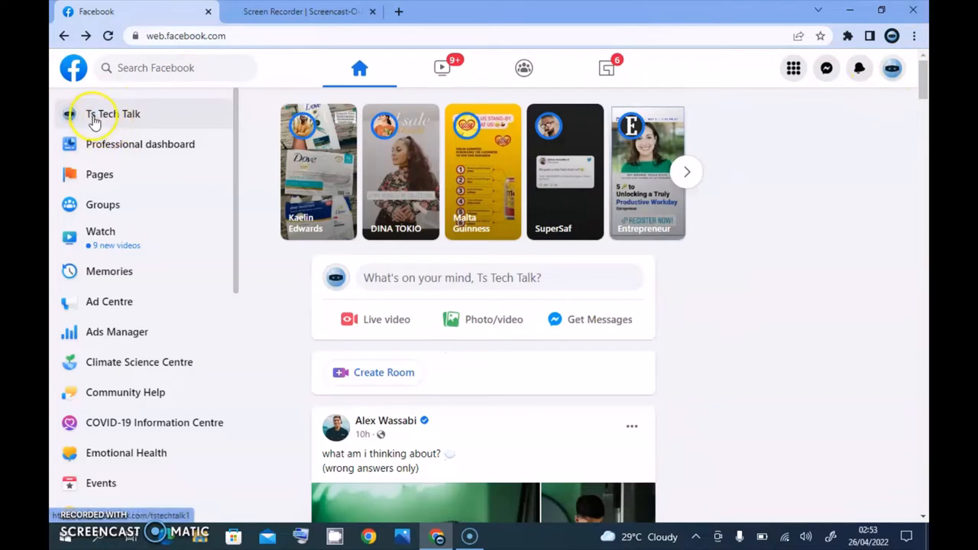
mouse_move(233, 211)
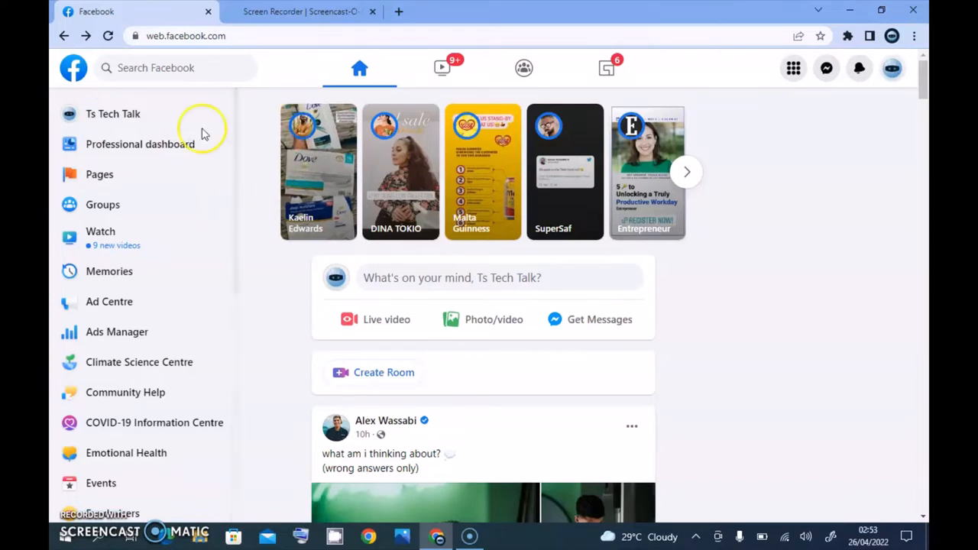
mouse_move(459, 229)
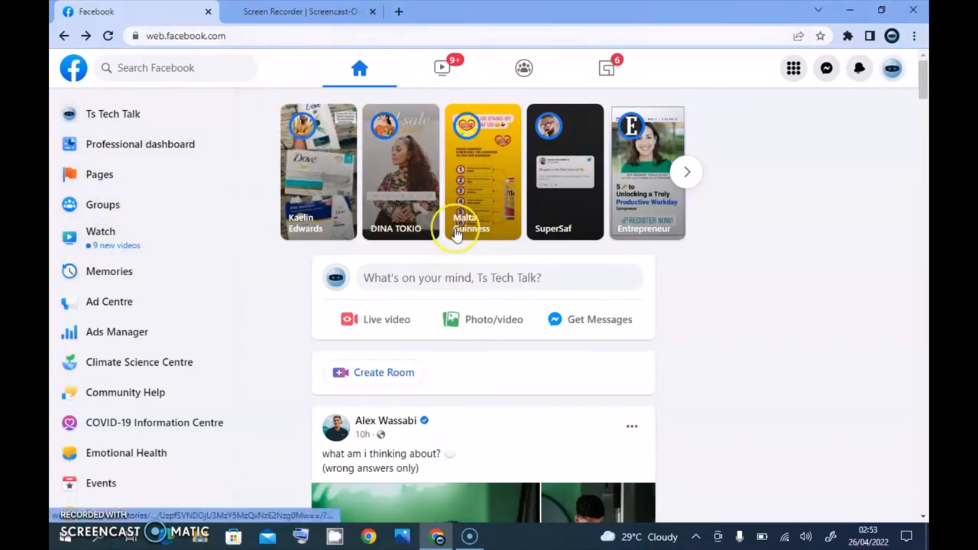
mouse_move(542, 184)
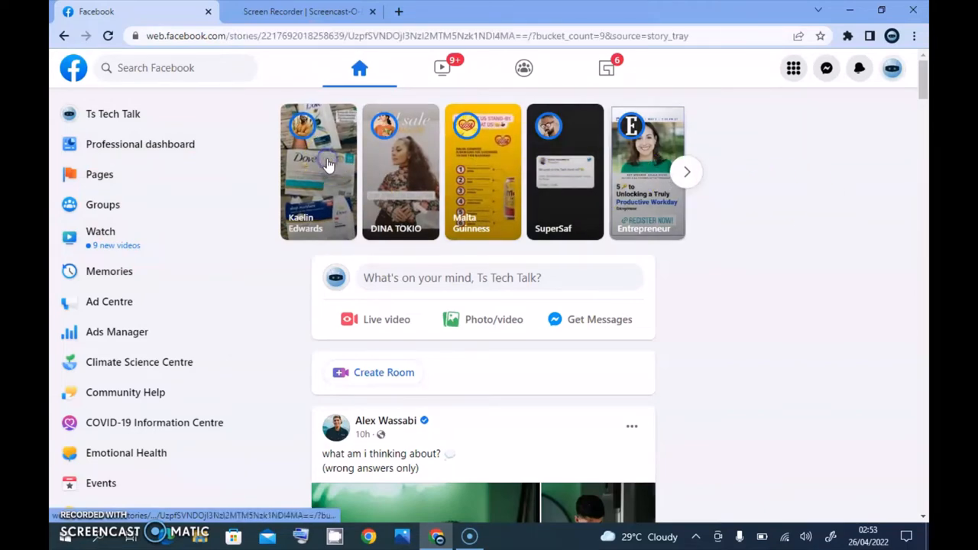
left_click(318, 172)
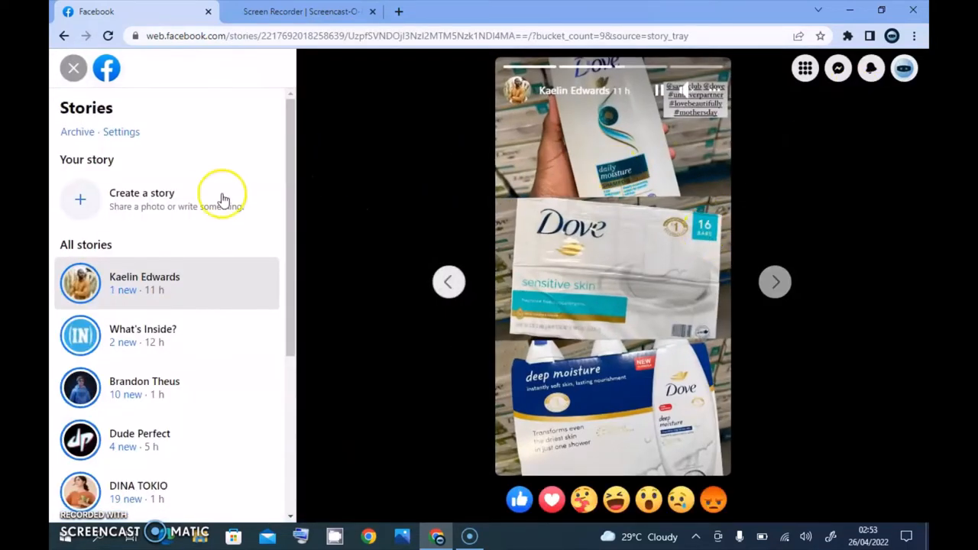
mouse_move(138, 202)
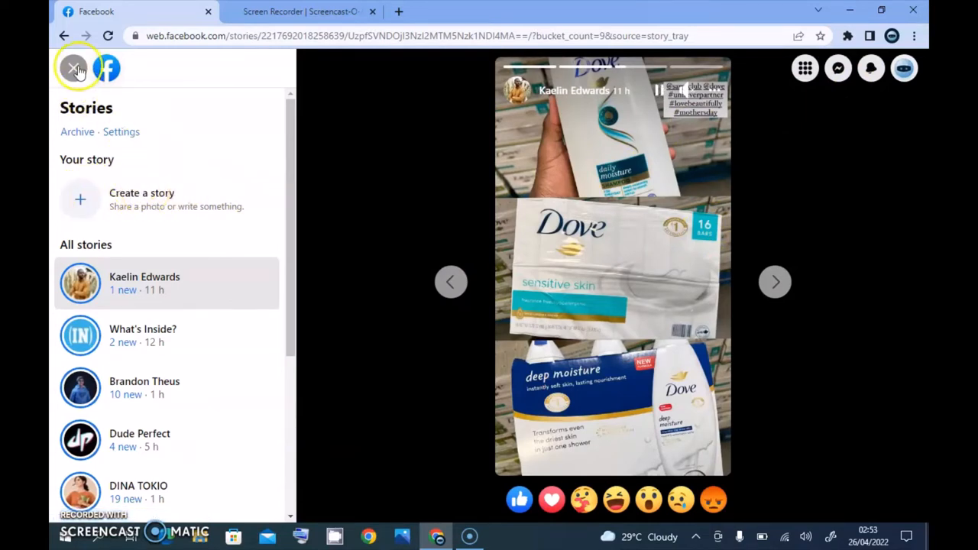
left_click(74, 68)
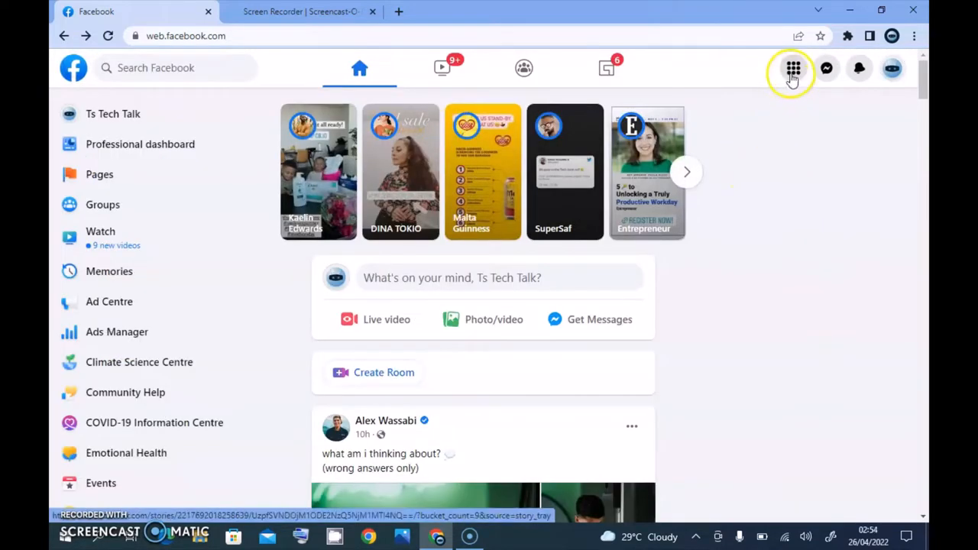
left_click(793, 68)
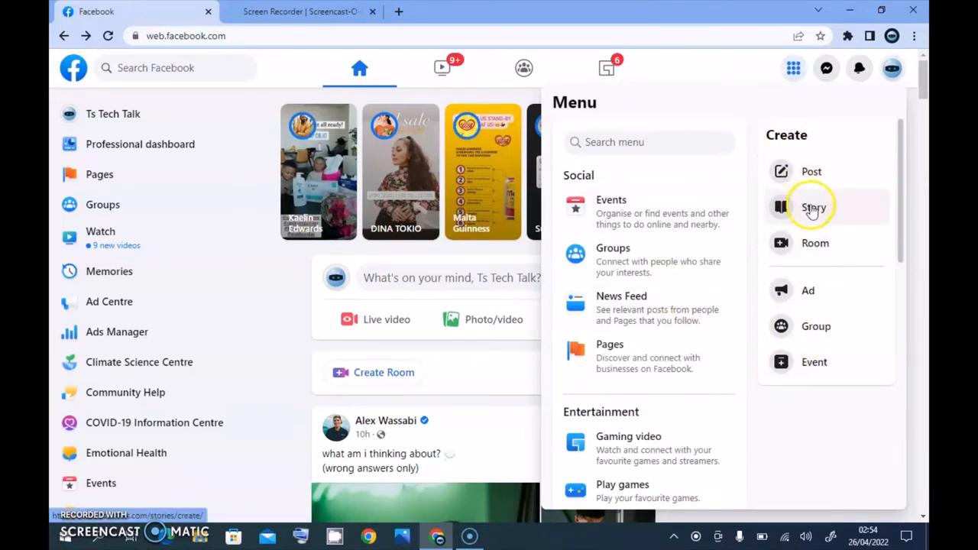
left_click(813, 207)
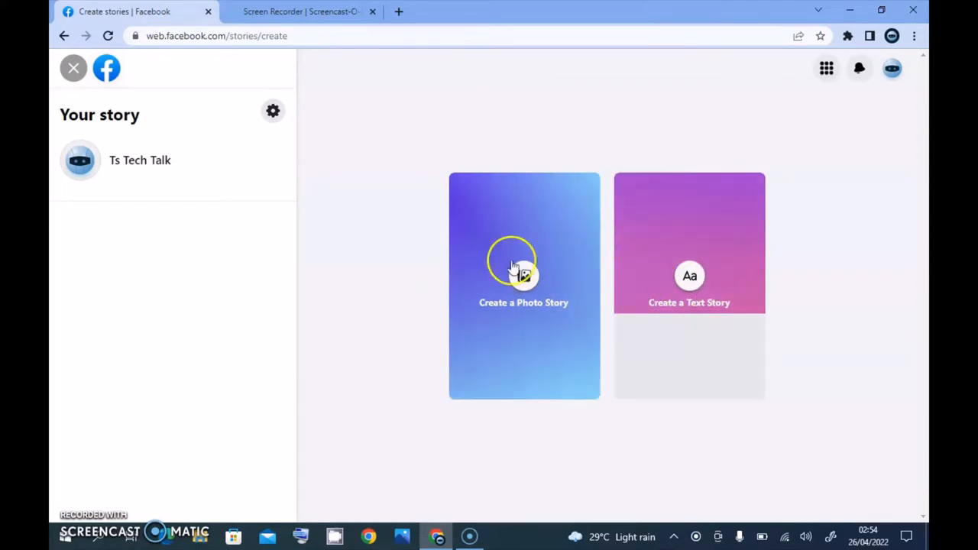
left_click(73, 68)
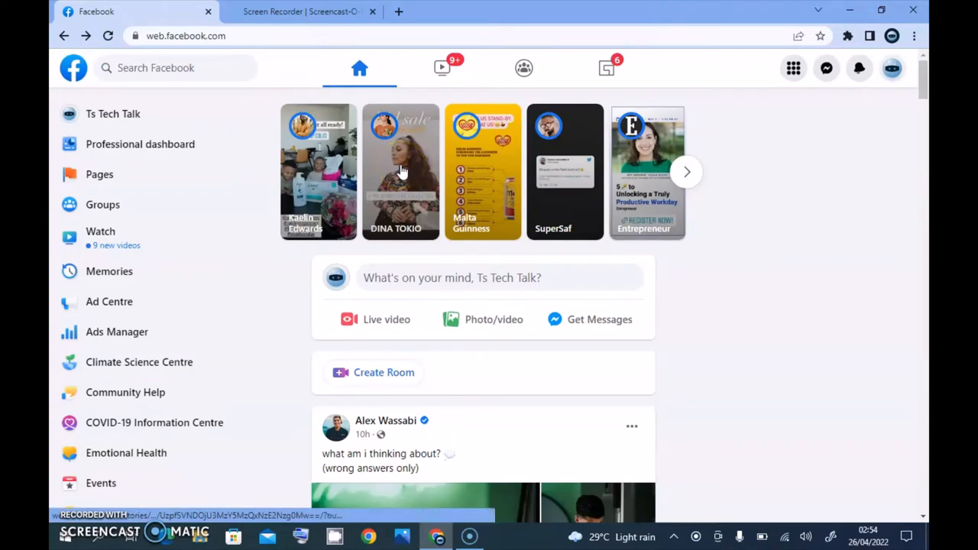
mouse_move(554, 221)
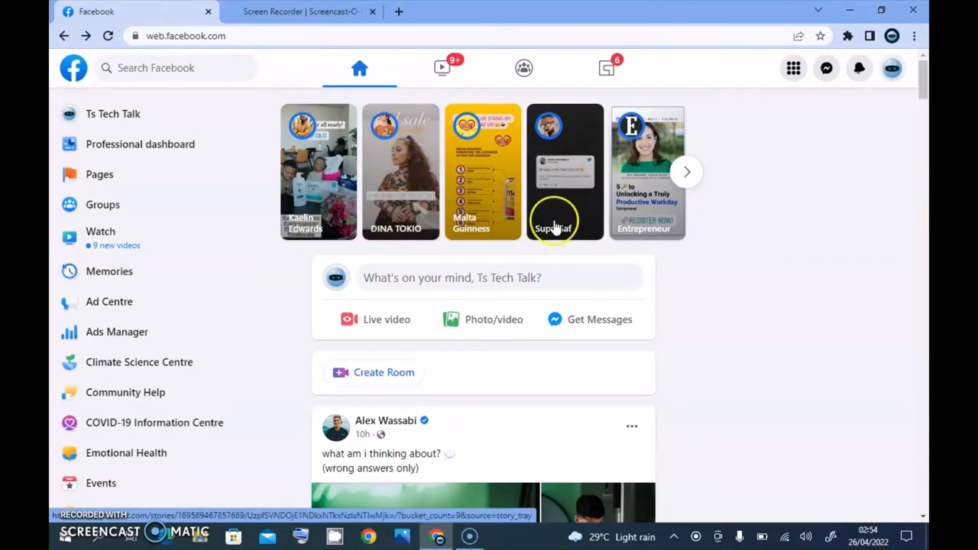
mouse_move(841, 160)
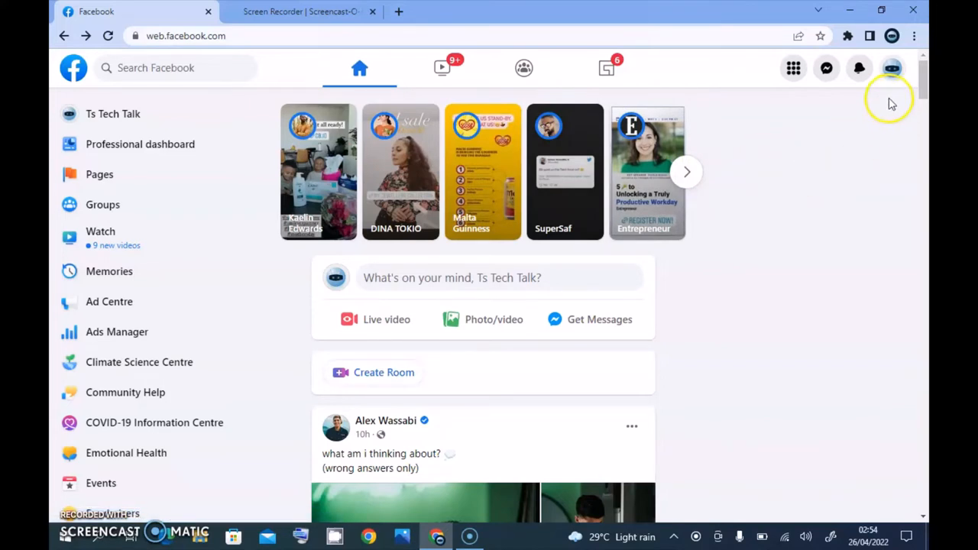
mouse_move(893, 68)
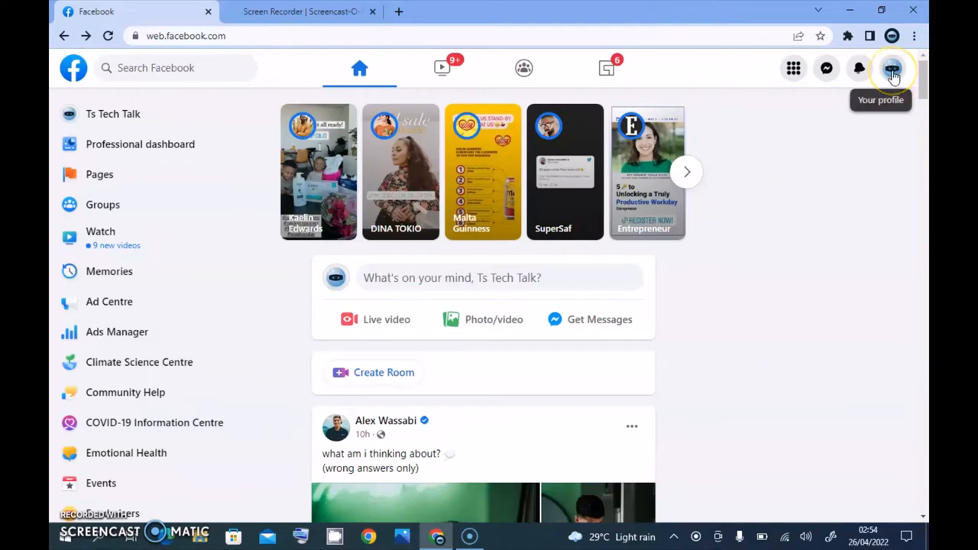
Switch to the Ts Tech Talk page and choose Add to Story from its menu
left_click(893, 68)
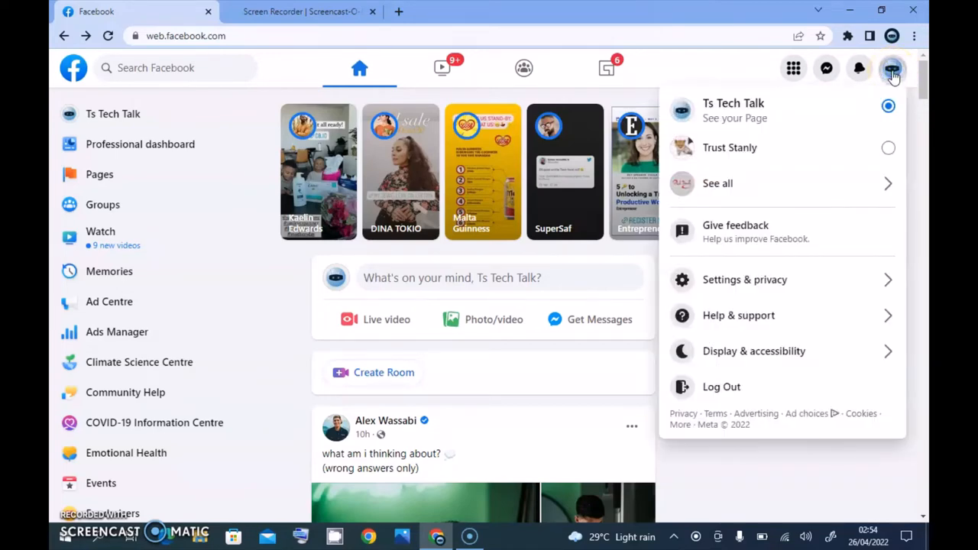
left_click(733, 110)
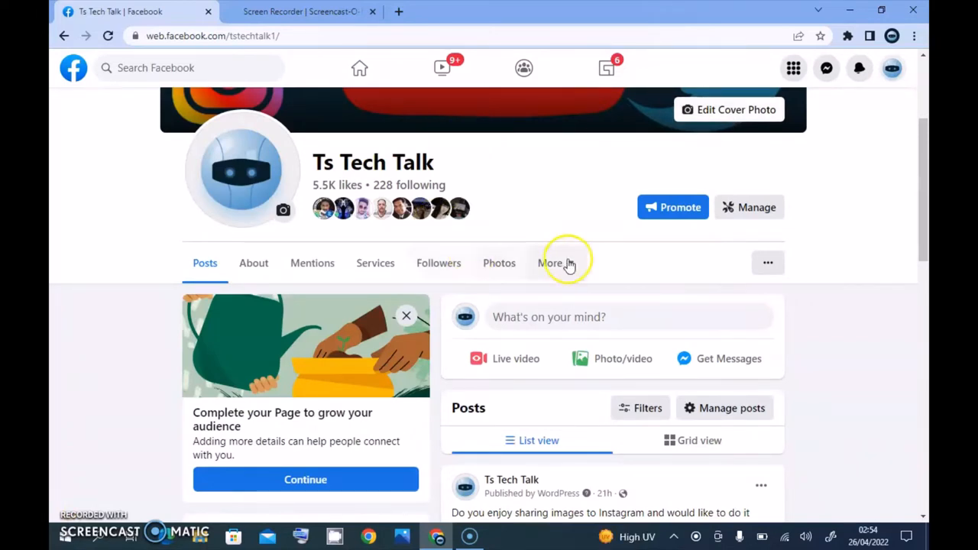
mouse_move(819, 289)
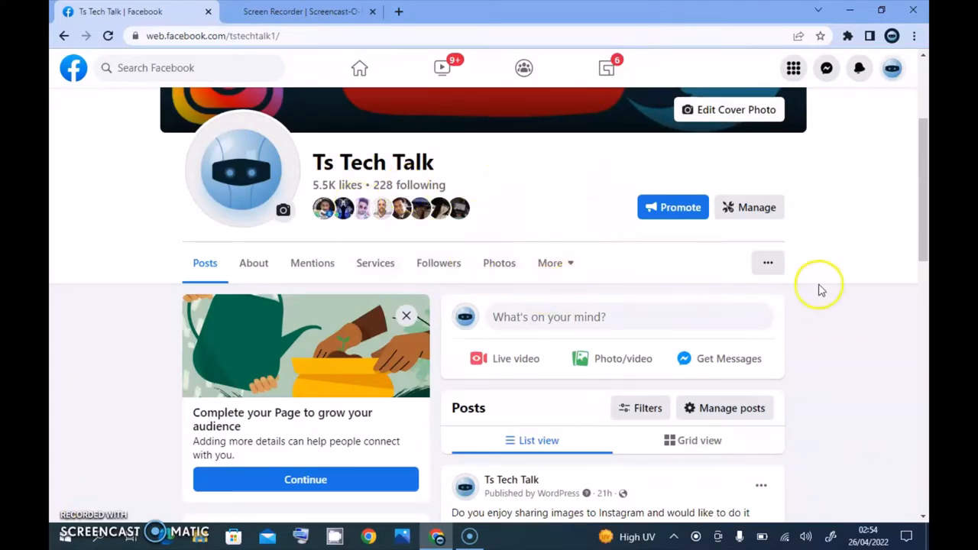
mouse_move(748, 285)
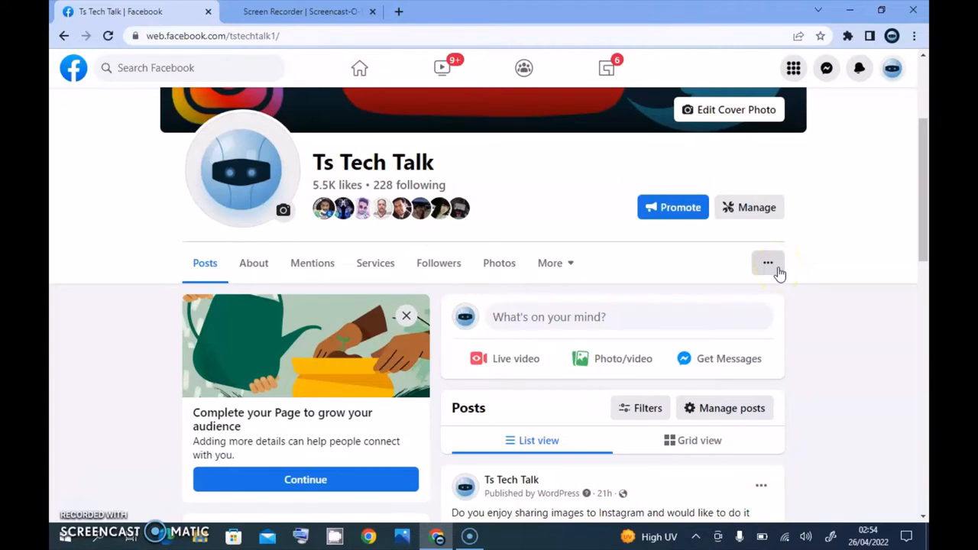
left_click(769, 263)
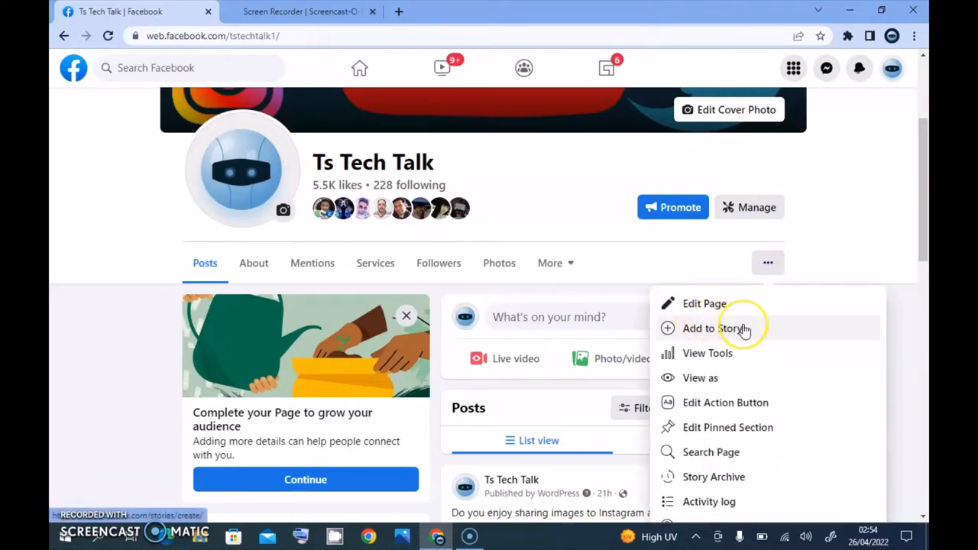
left_click(713, 327)
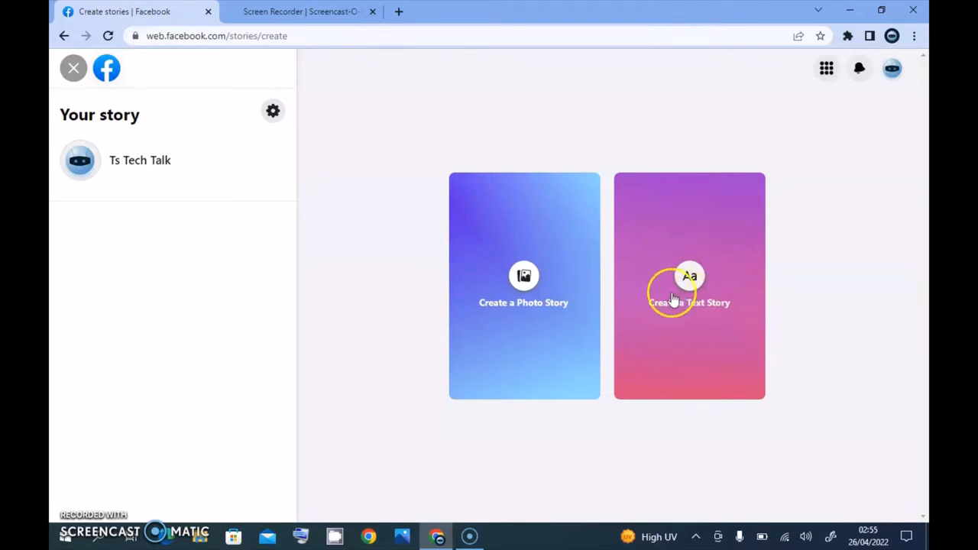
mouse_move(642, 302)
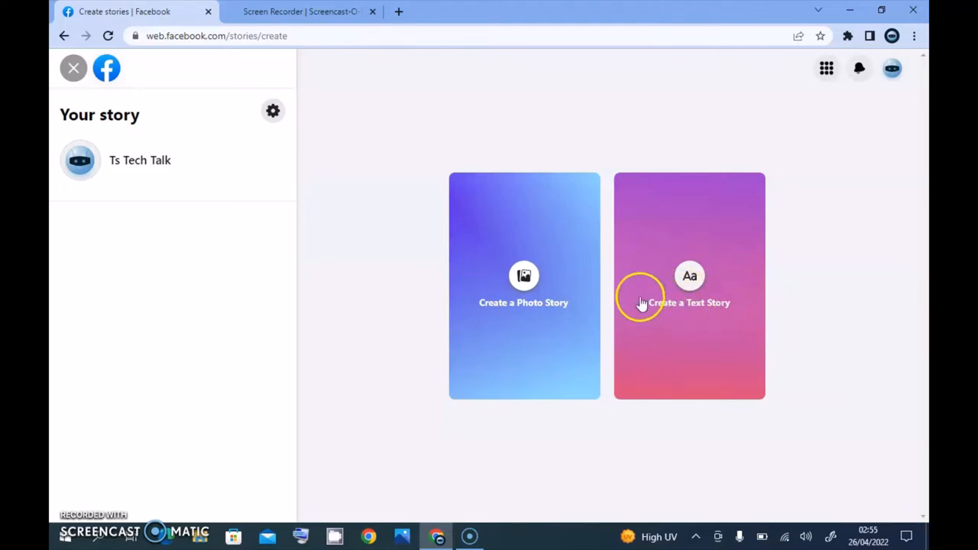
mouse_move(518, 341)
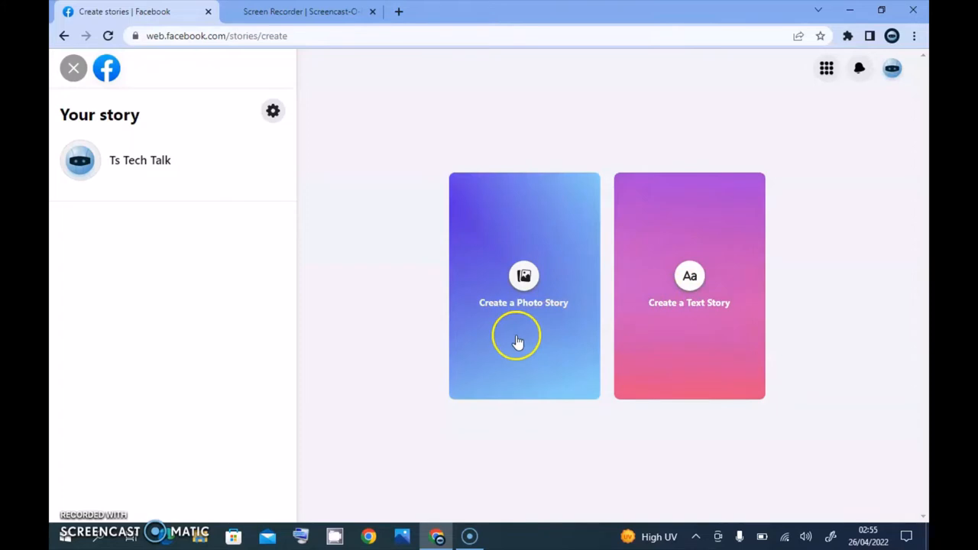
mouse_move(498, 334)
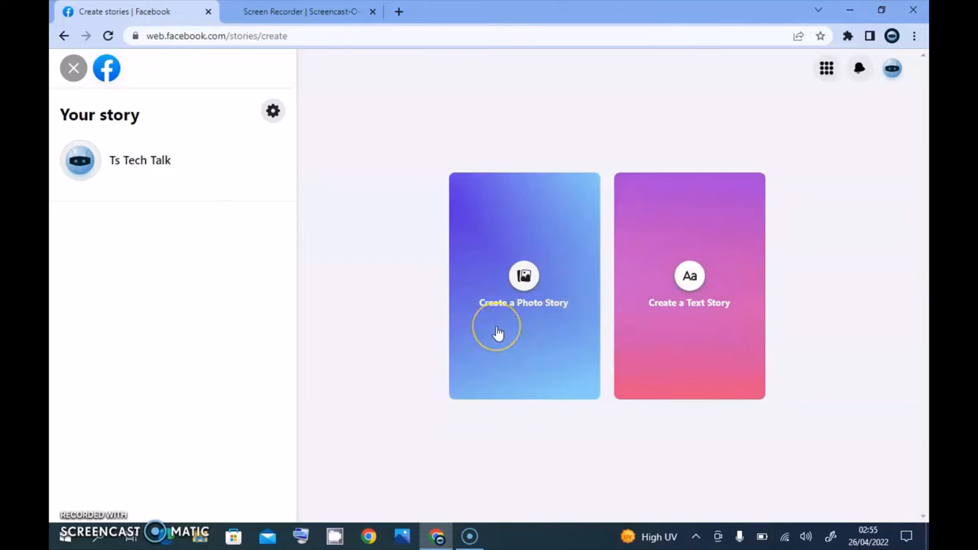
Choose Create a Photo Story on the Create stories page
left_click(497, 332)
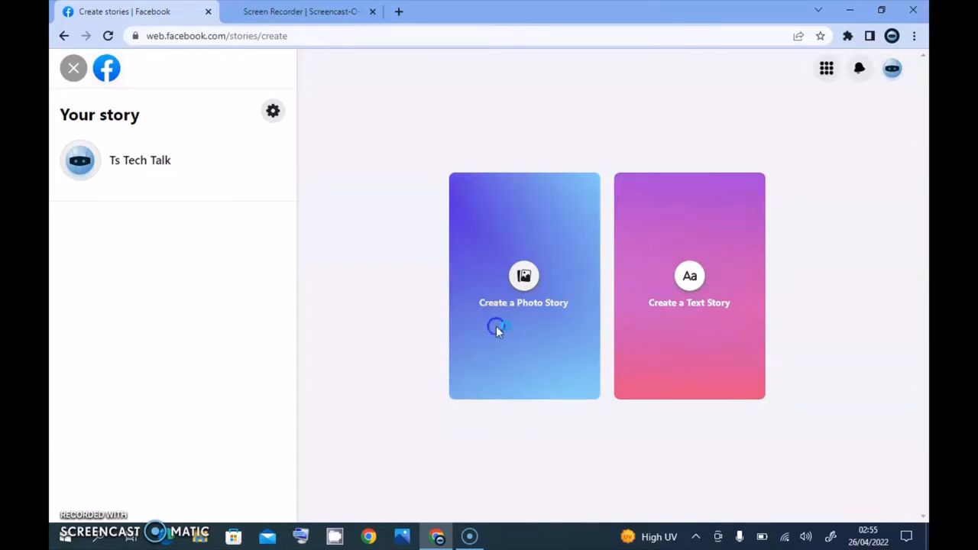
left_click(524, 275)
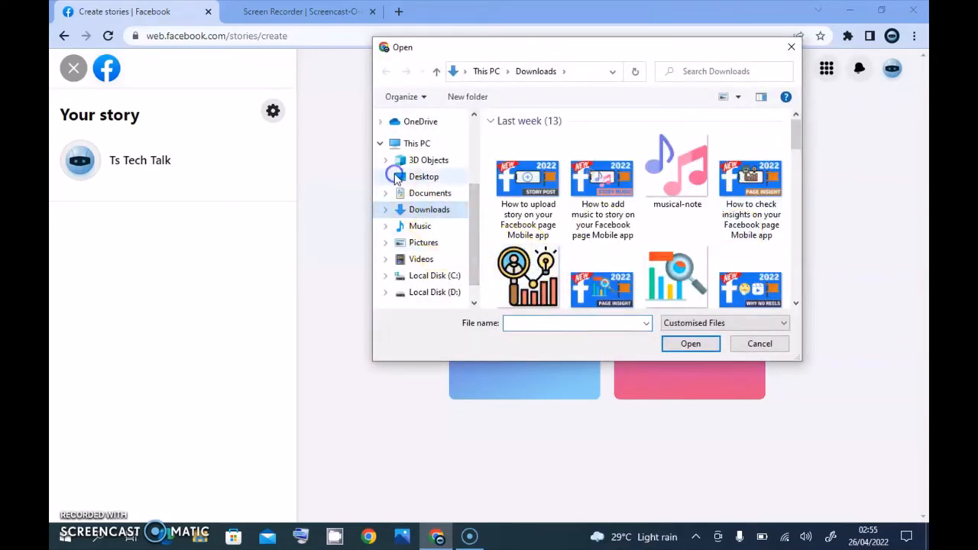
Upload the 'Ts Tech Talks channel' image from the Desktop as the story photo
left_click(424, 176)
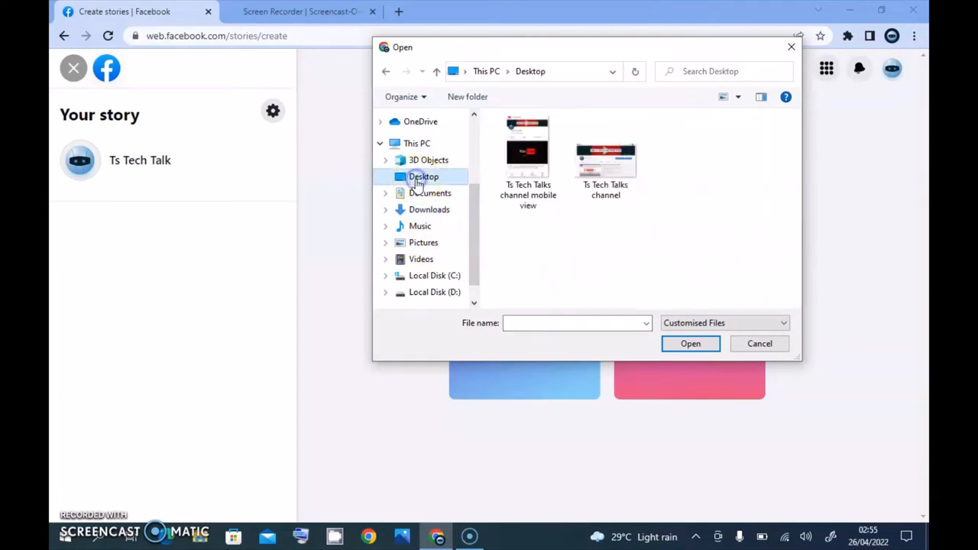
left_click(606, 153)
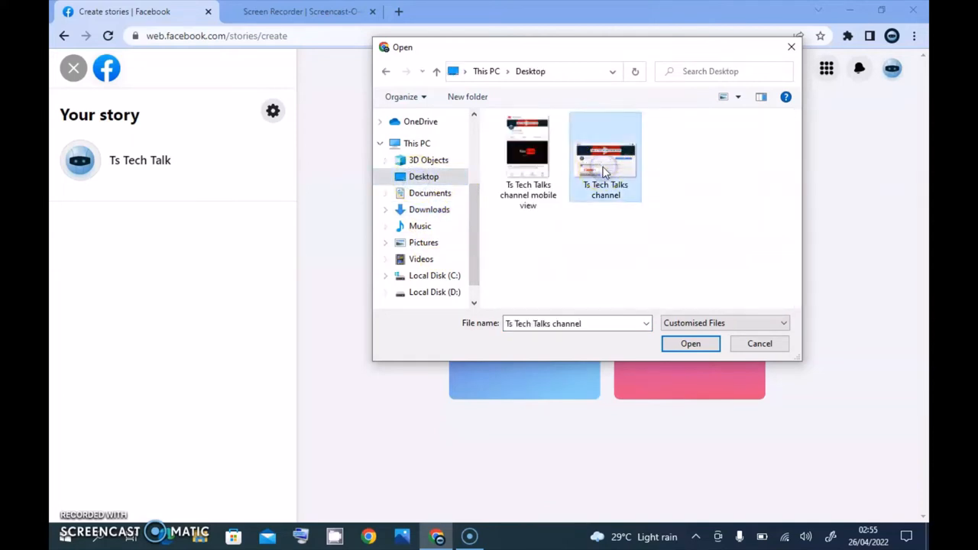
left_click(691, 343)
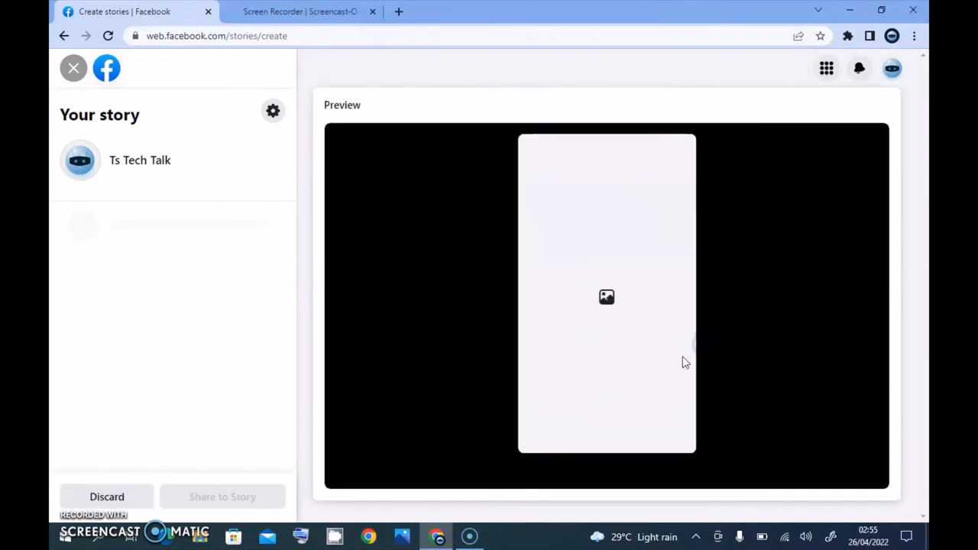
Let the channel image finish loading in the story preview
left_click(606, 296)
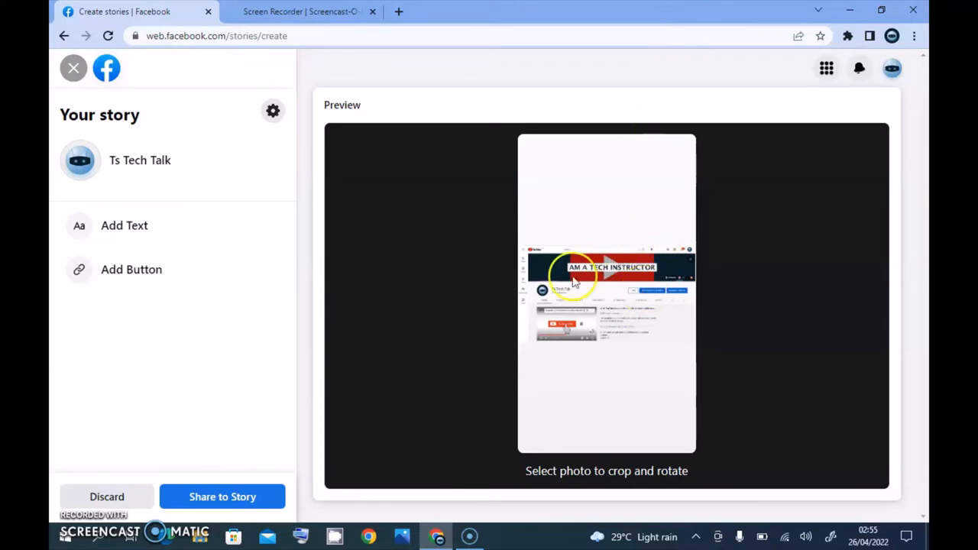
mouse_move(600, 266)
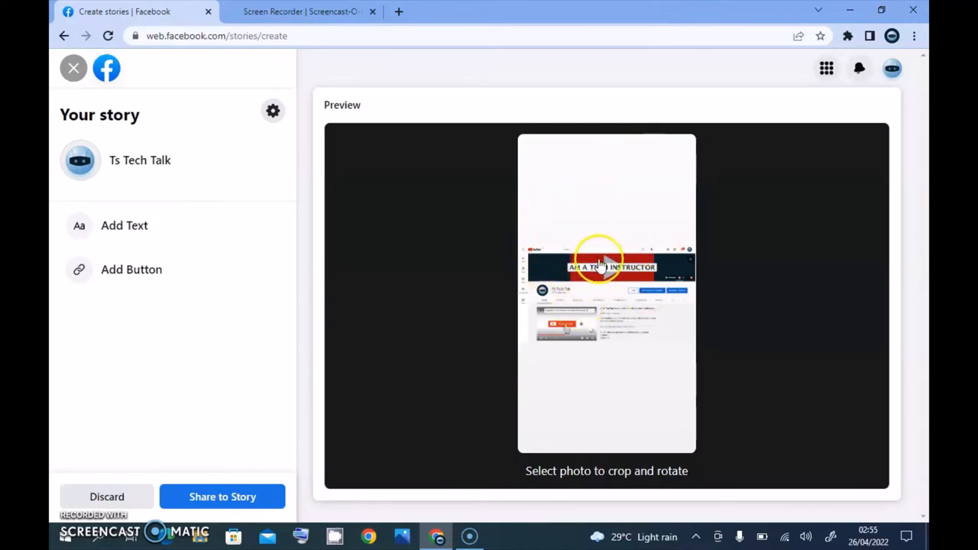
mouse_move(569, 222)
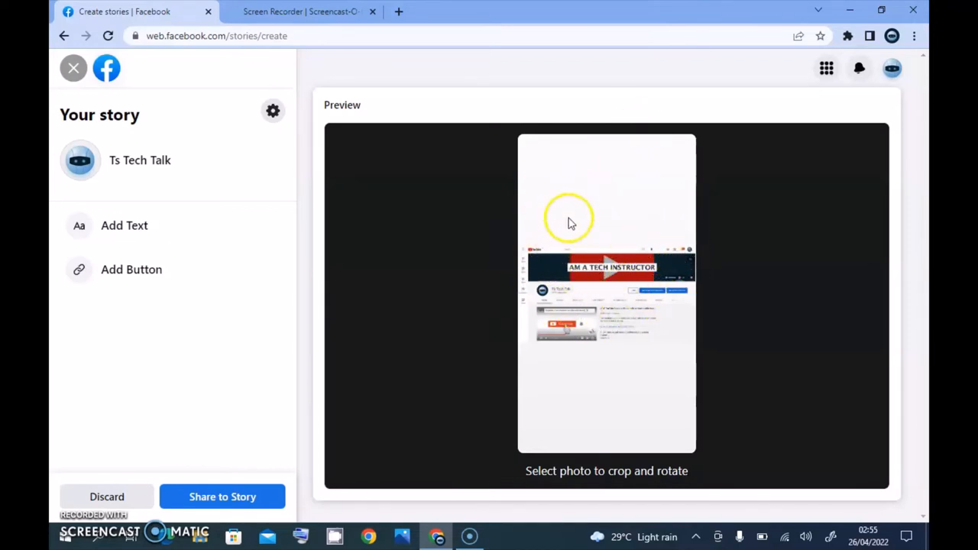
mouse_move(631, 279)
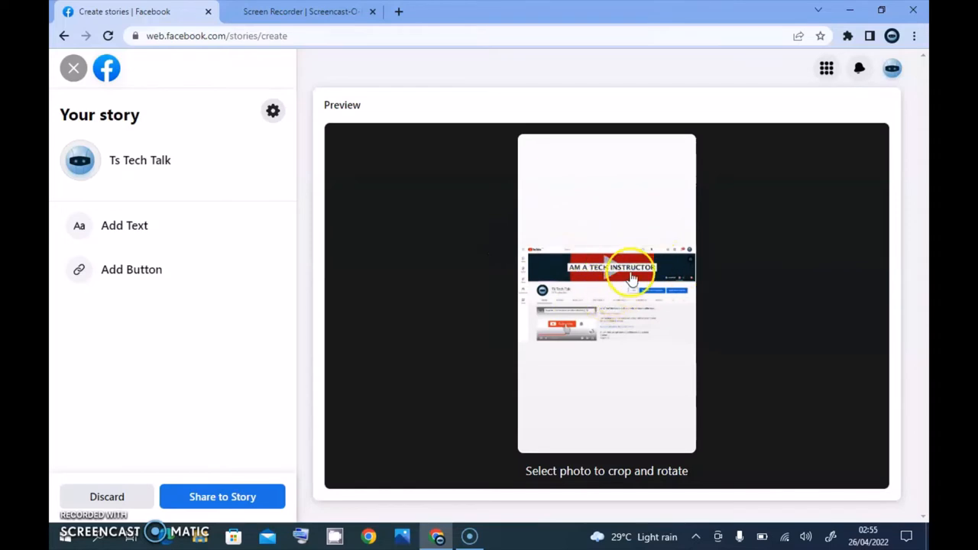
mouse_move(345, 308)
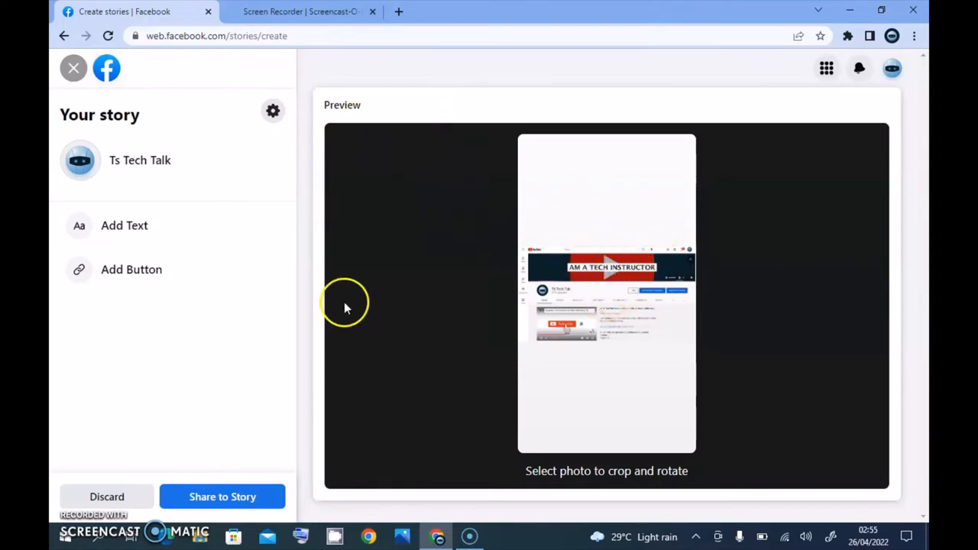
mouse_move(639, 361)
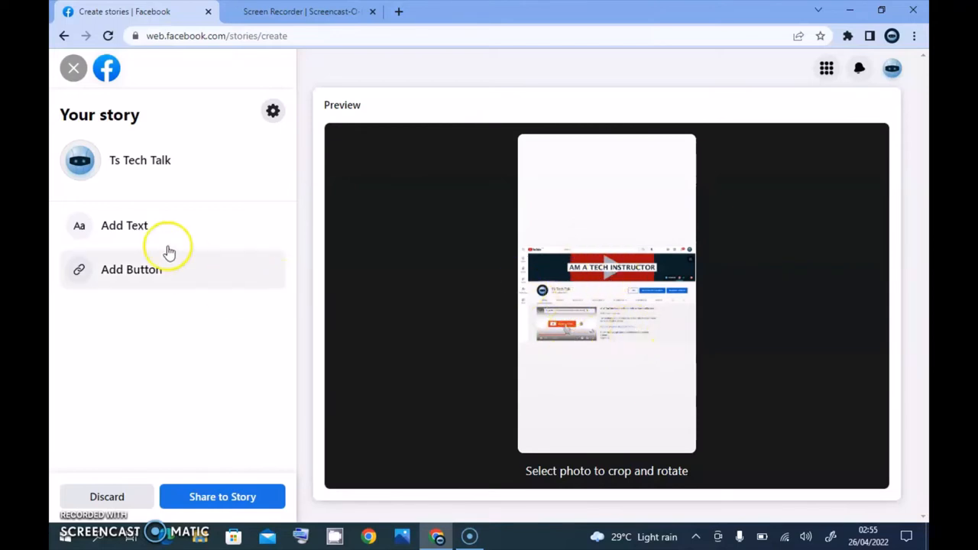
Add a blue Headline-style text 'T S TECH TALK' above the channel image
left_click(124, 226)
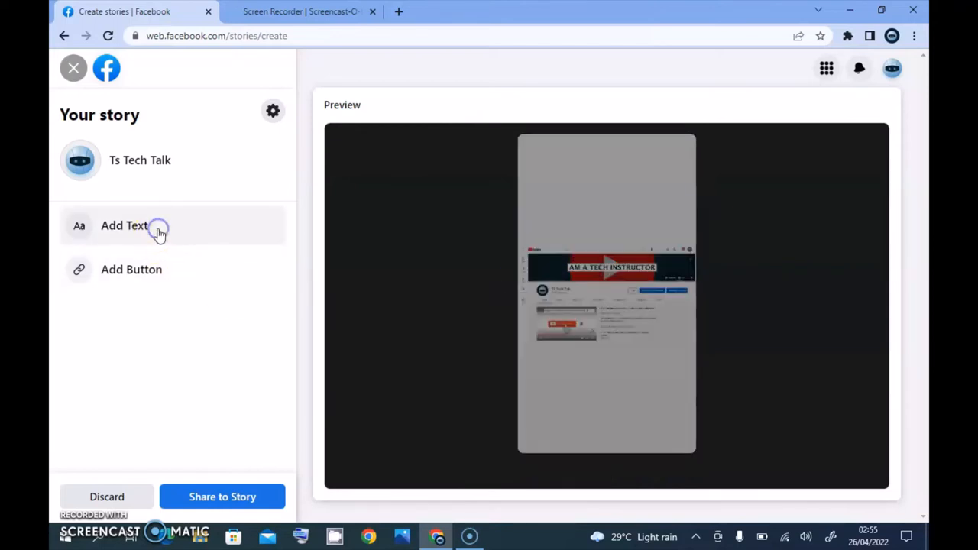
left_click(124, 225)
type("T")
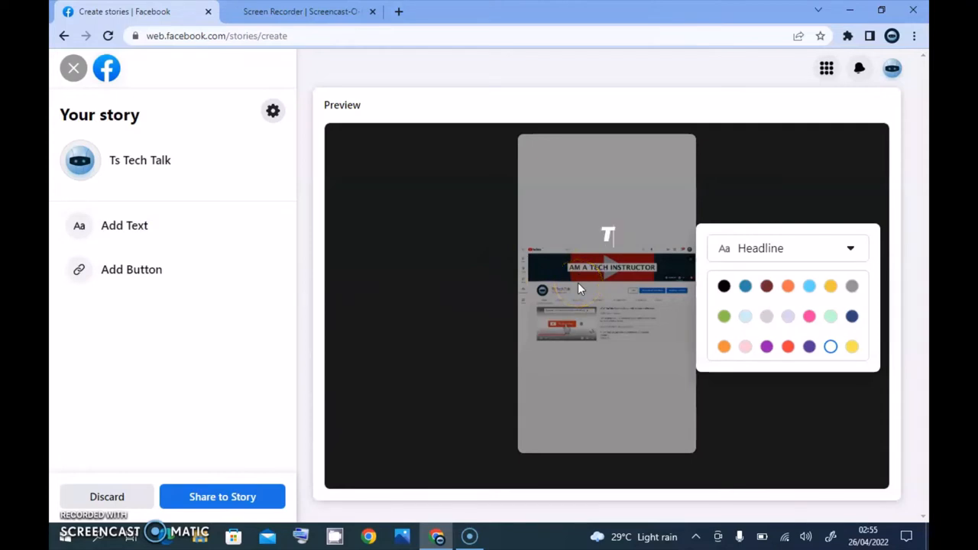
type("ST")
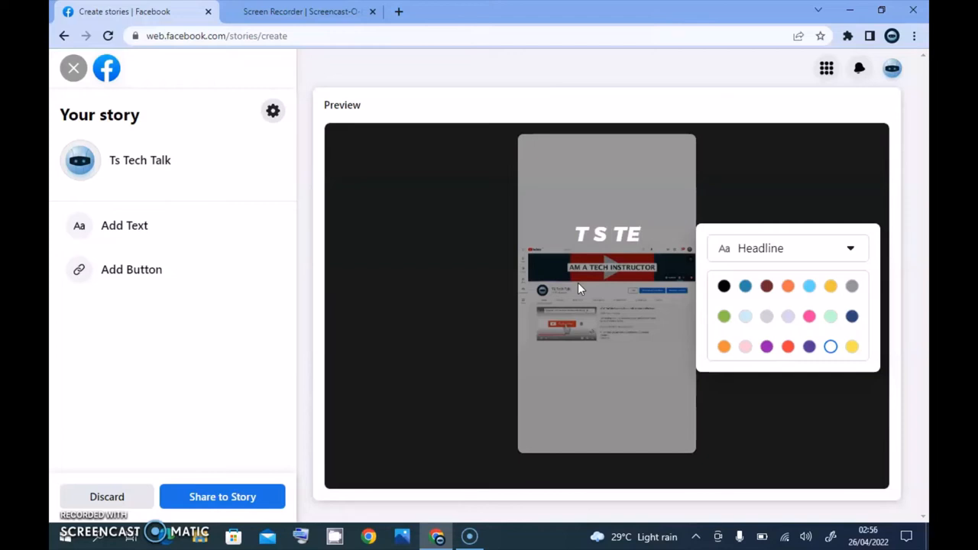
type("TECH TALK")
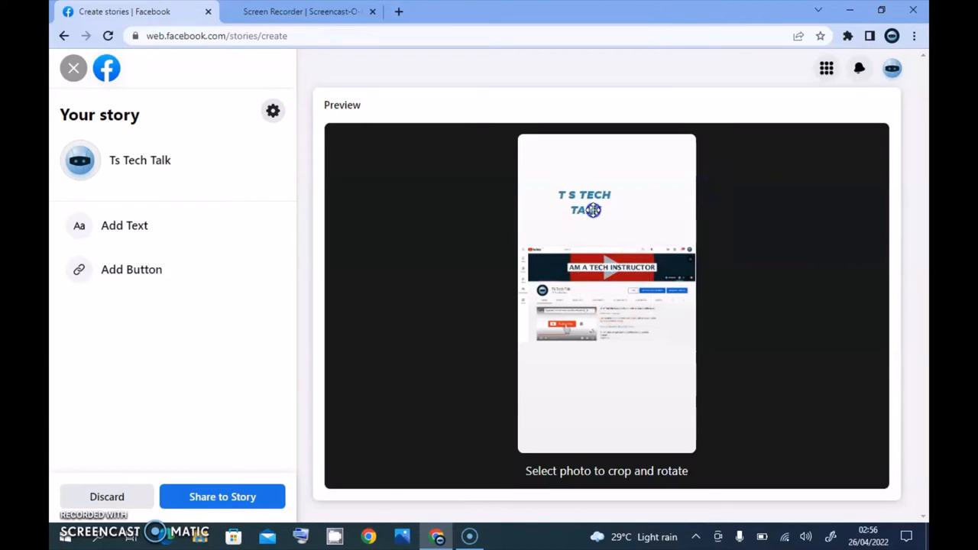
left_click(585, 203)
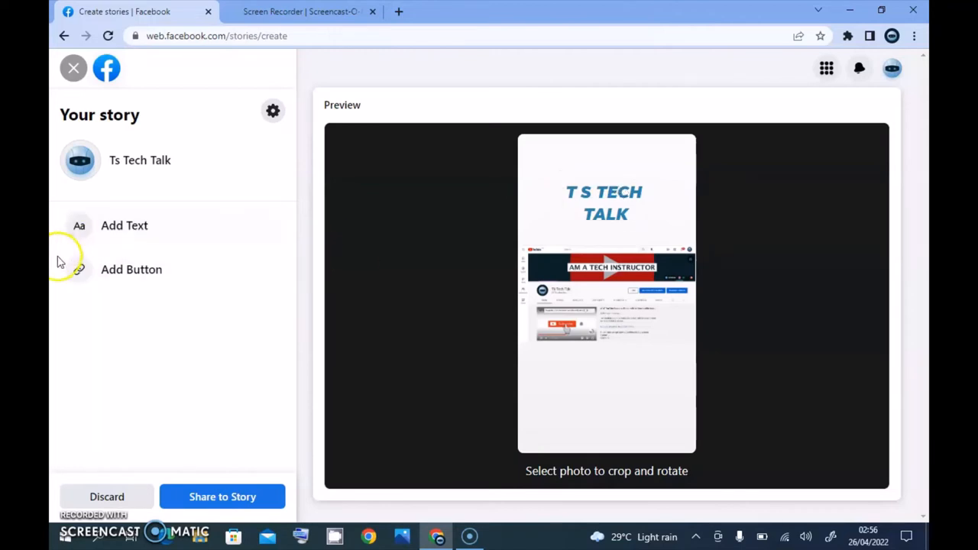
Add a button labelled See More and focus its empty link field
left_click(132, 269)
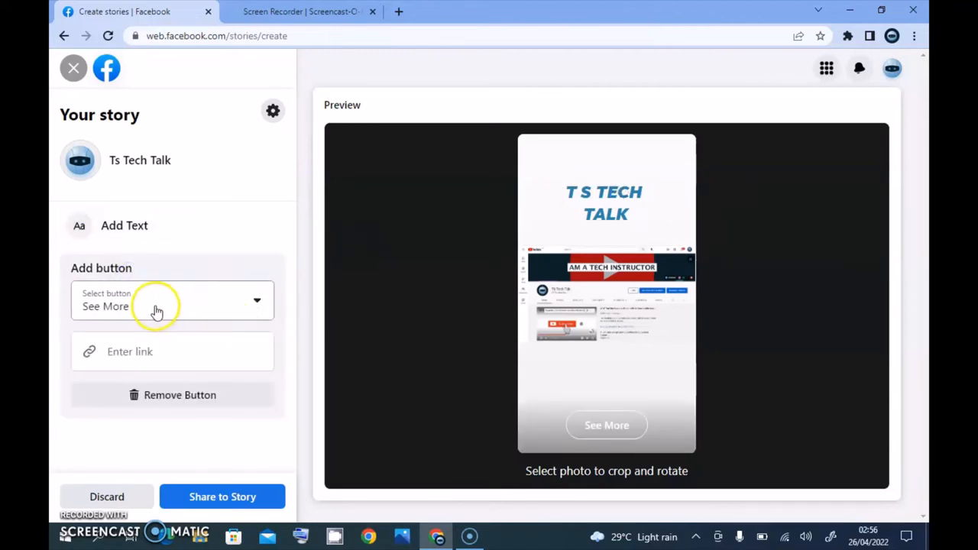
left_click(172, 352)
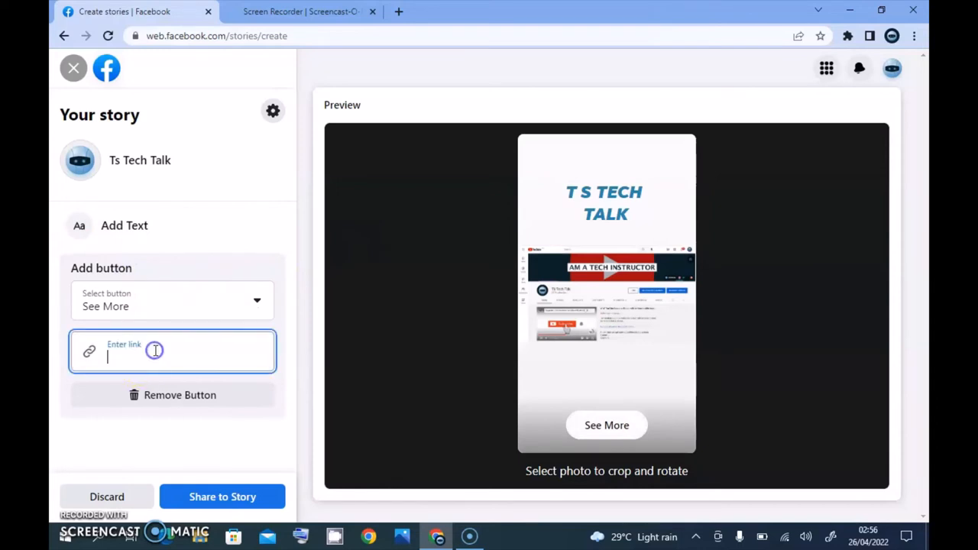
left_click(172, 300)
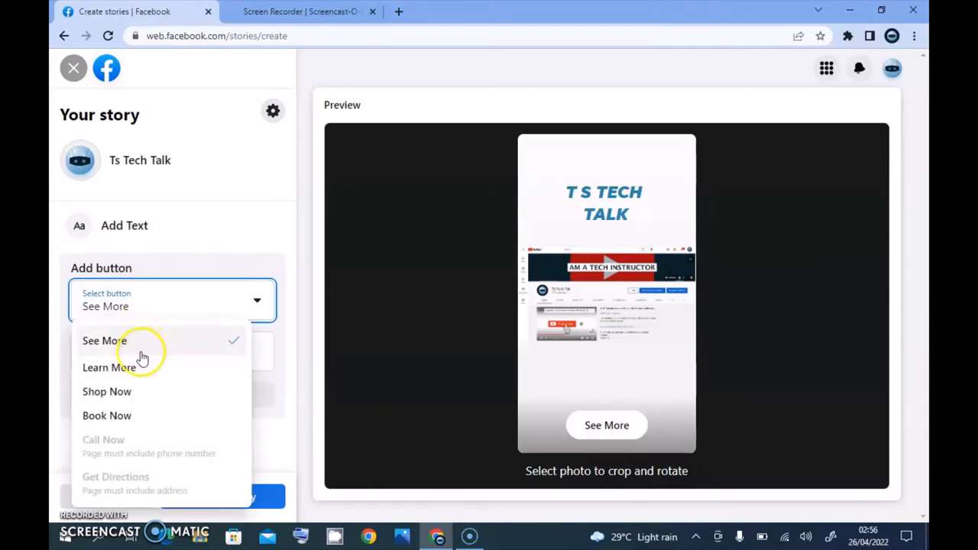
mouse_move(118, 375)
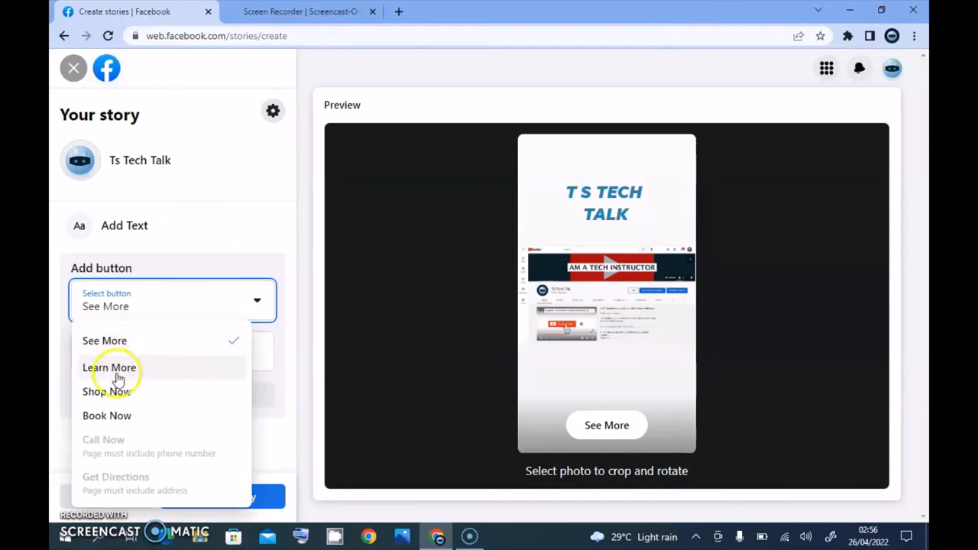
mouse_move(136, 415)
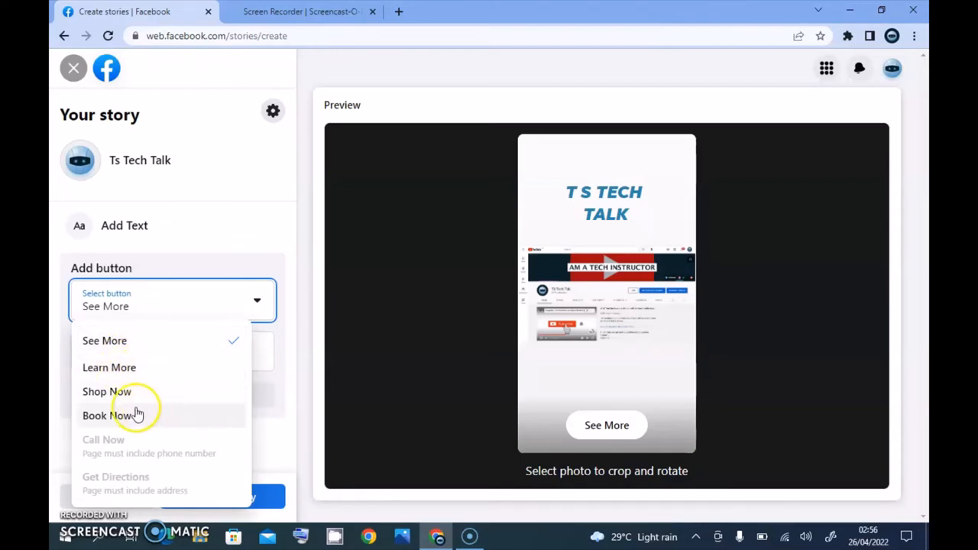
mouse_move(159, 403)
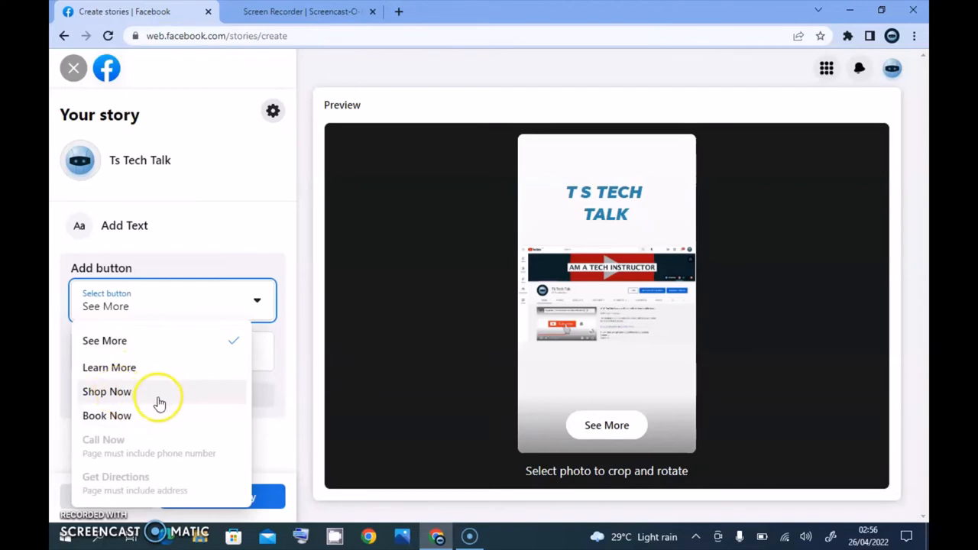
mouse_move(175, 333)
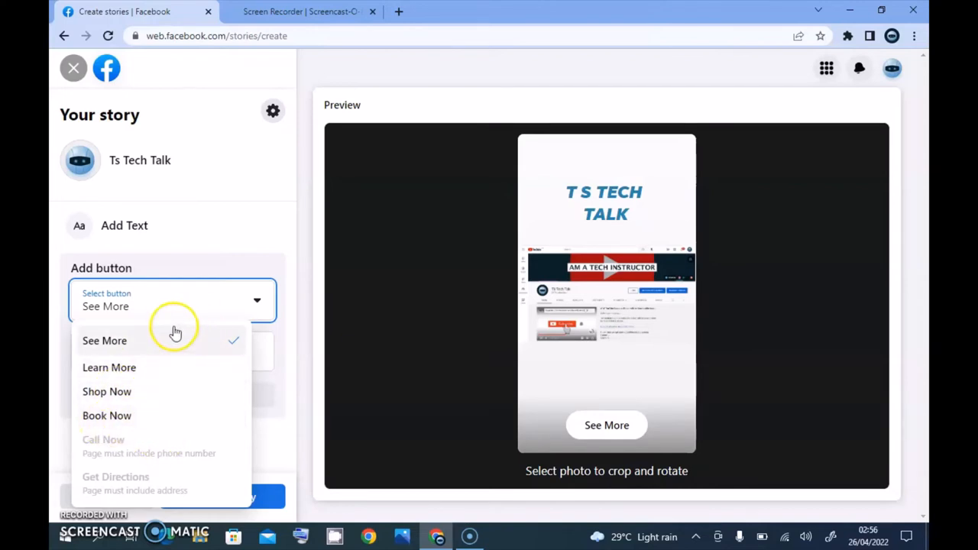
left_click(104, 341)
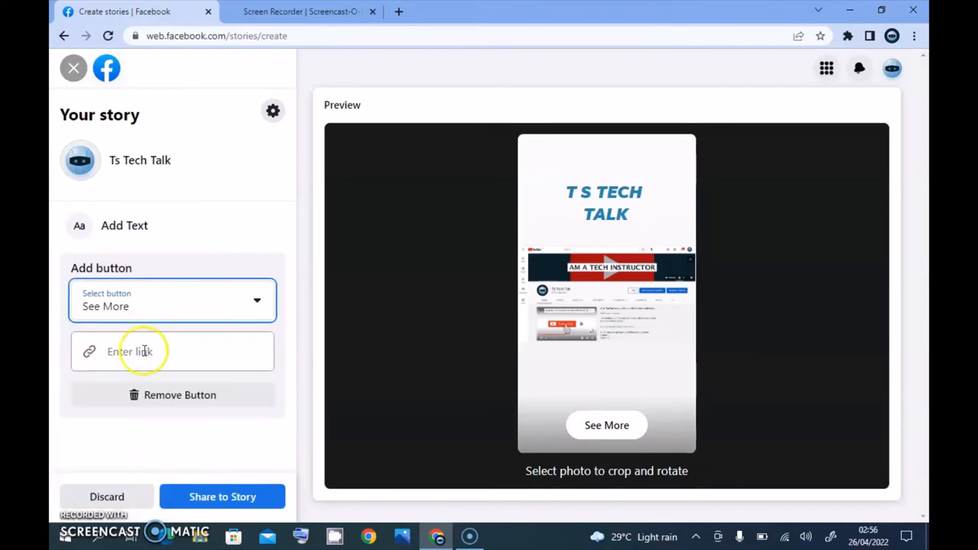
left_click(172, 351)
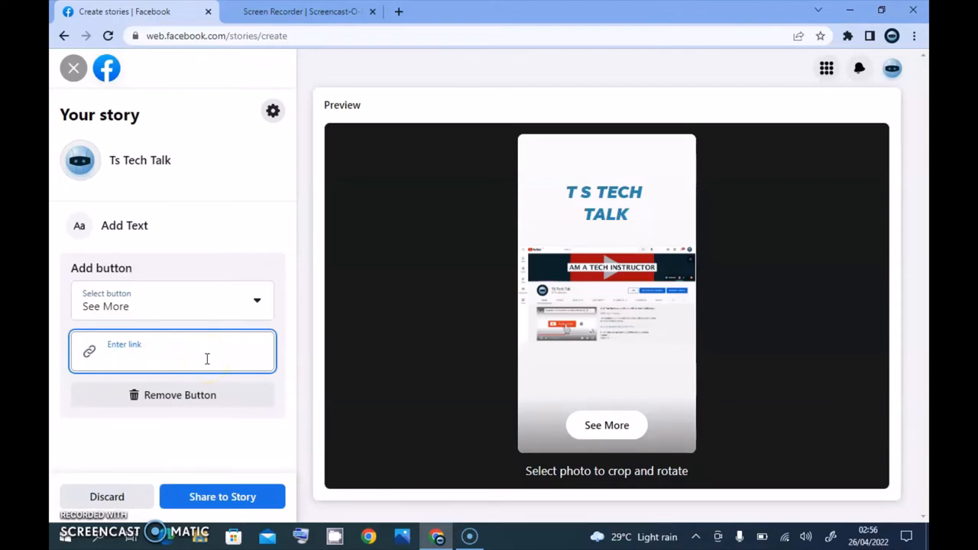
Enter 'youtube.comtstechtalk' as the See More button's link
left_click(172, 354)
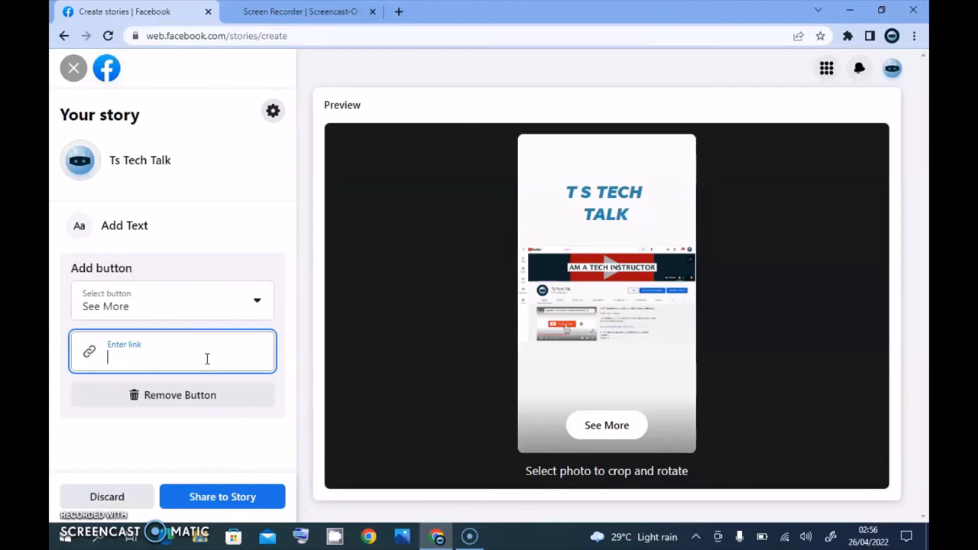
type("YOU")
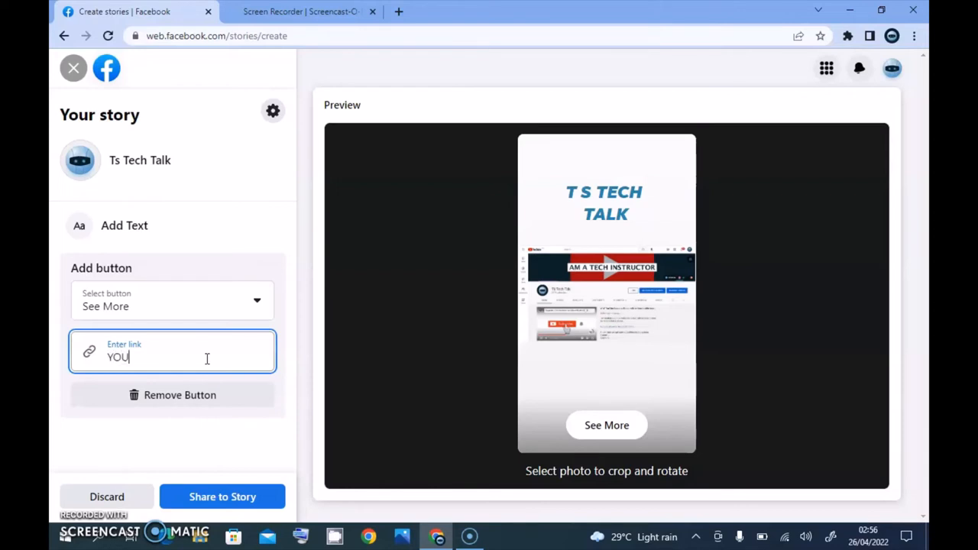
key("Backspace")
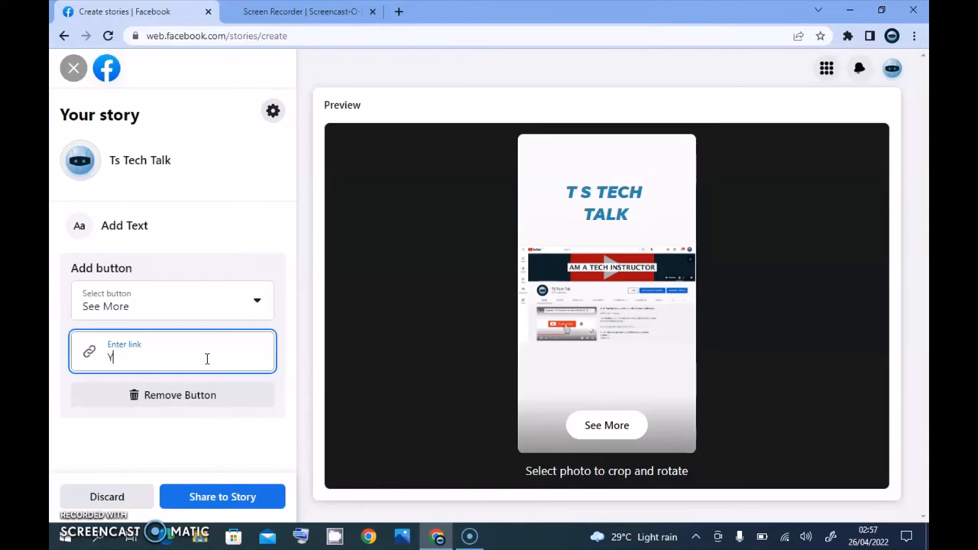
type("ou")
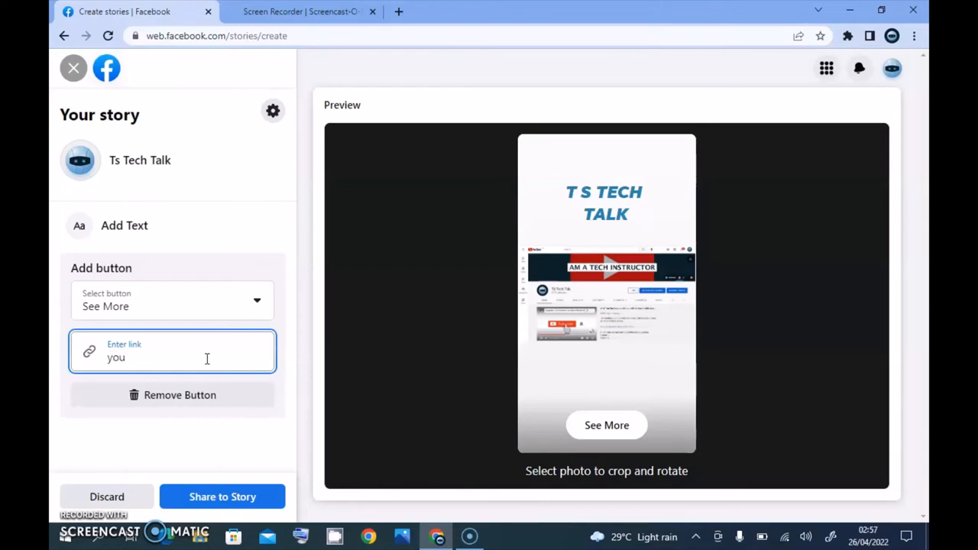
type("t")
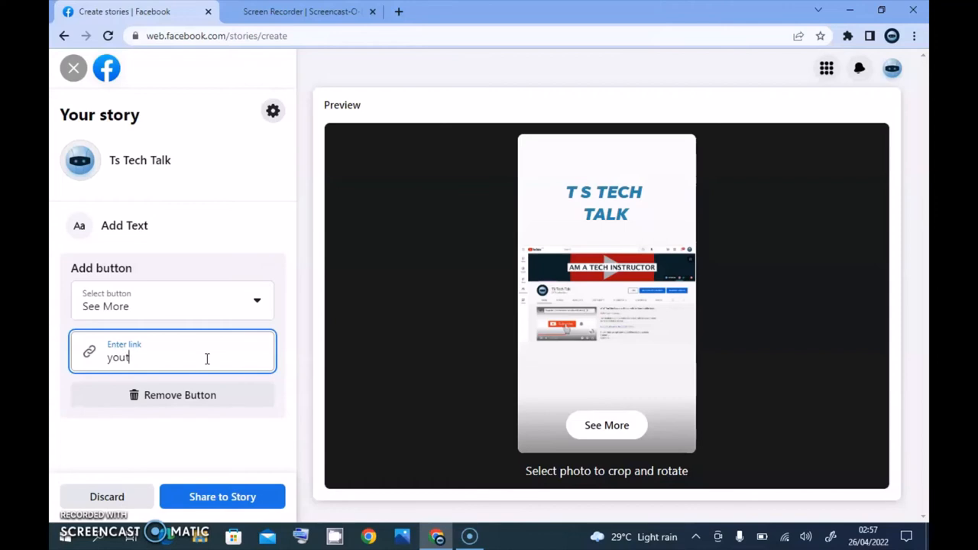
type("ube")
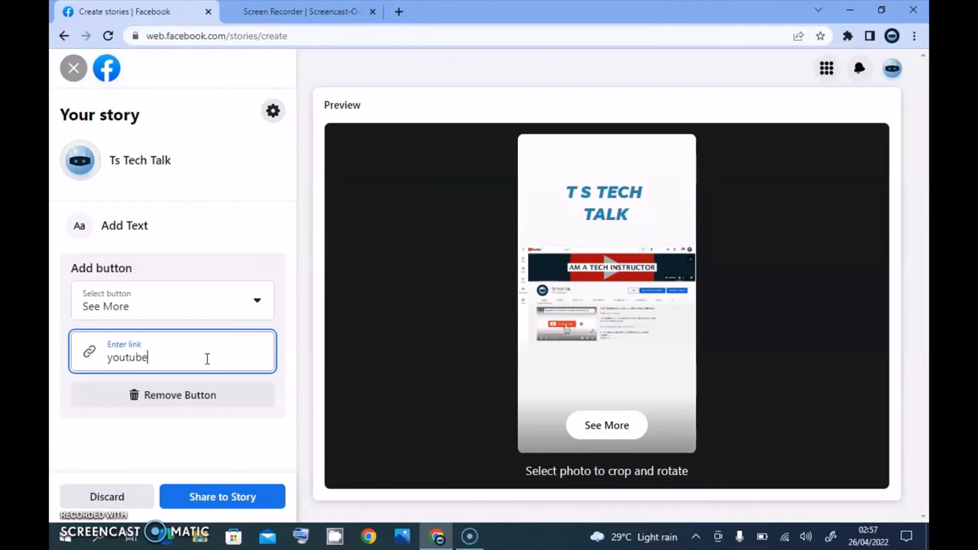
type(".comtstechtalk")
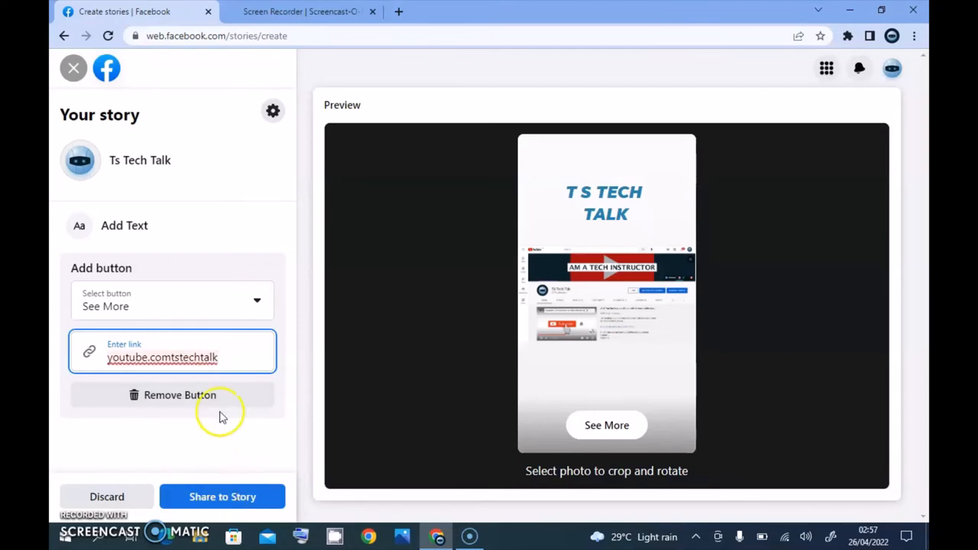
right_click(162, 357)
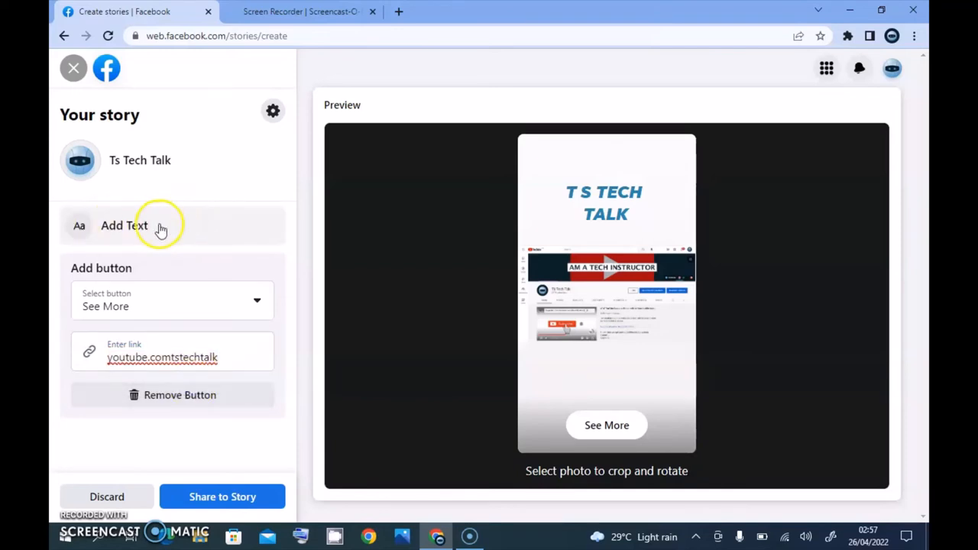
Check the headline text options, then Share to Story for the first story
left_click(124, 225)
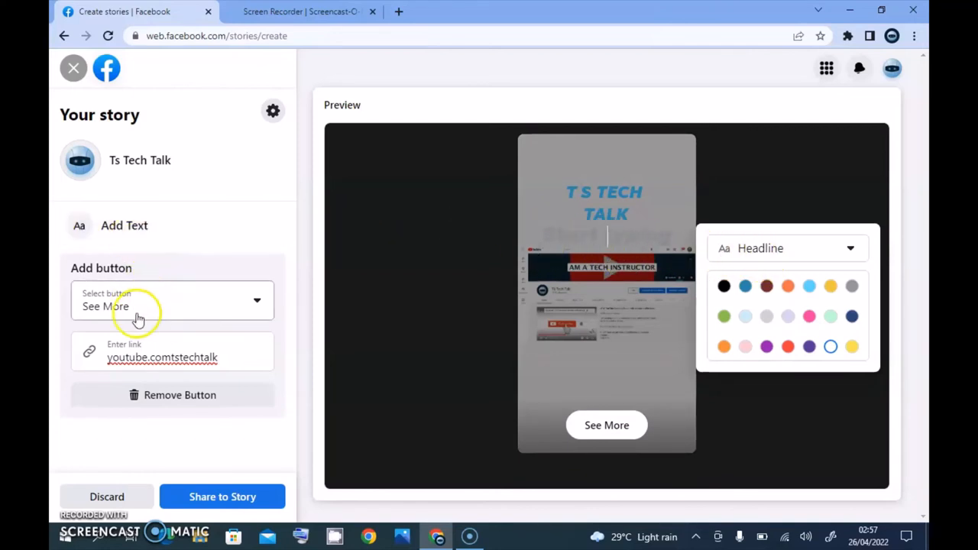
left_click(172, 301)
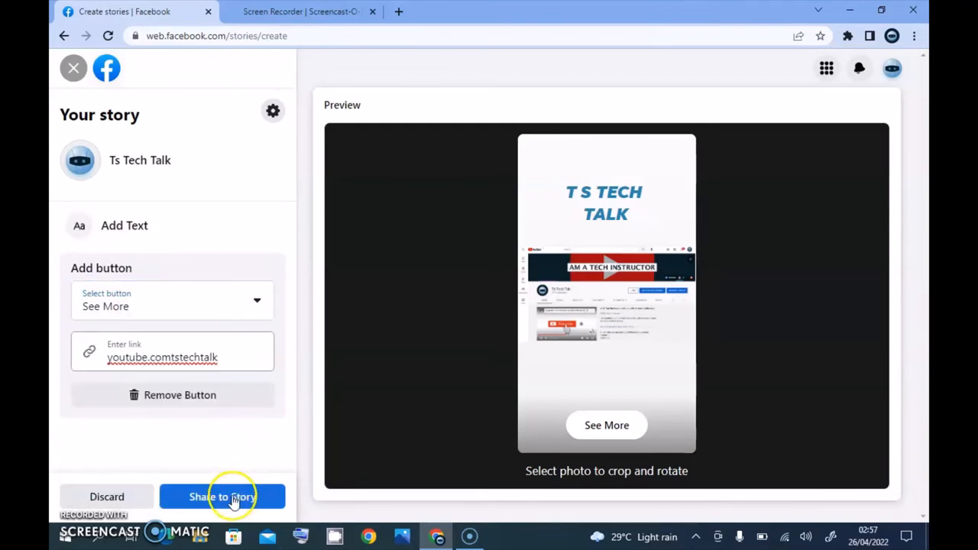
left_click(223, 497)
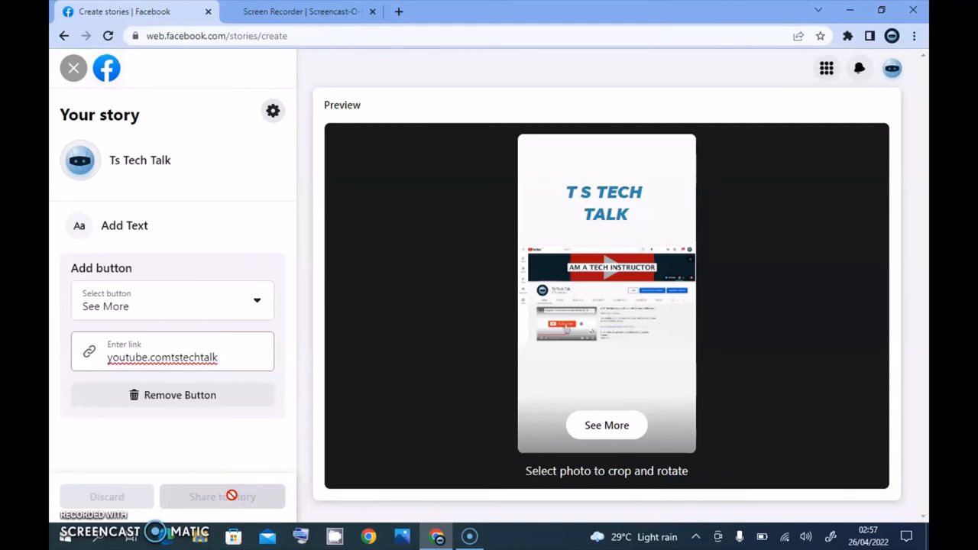
mouse_move(277, 401)
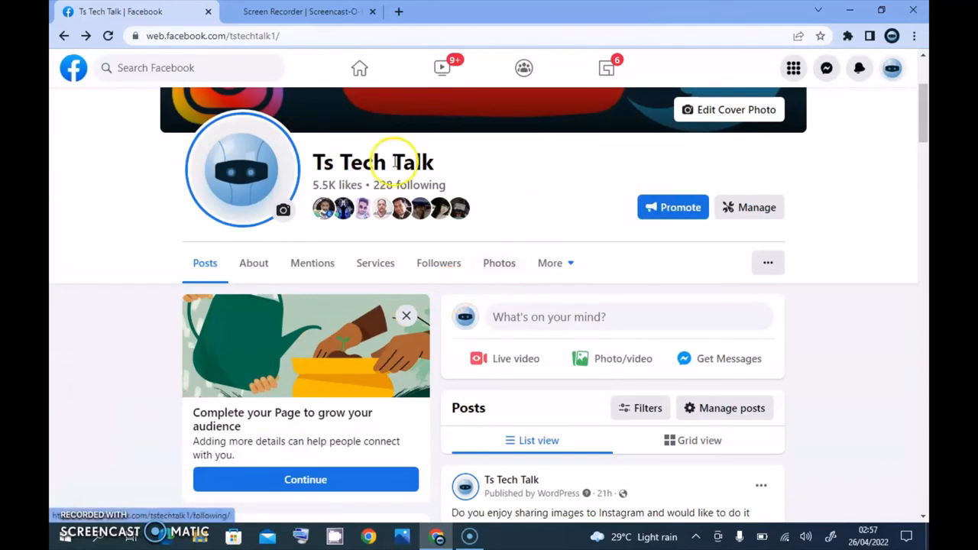
mouse_move(769, 263)
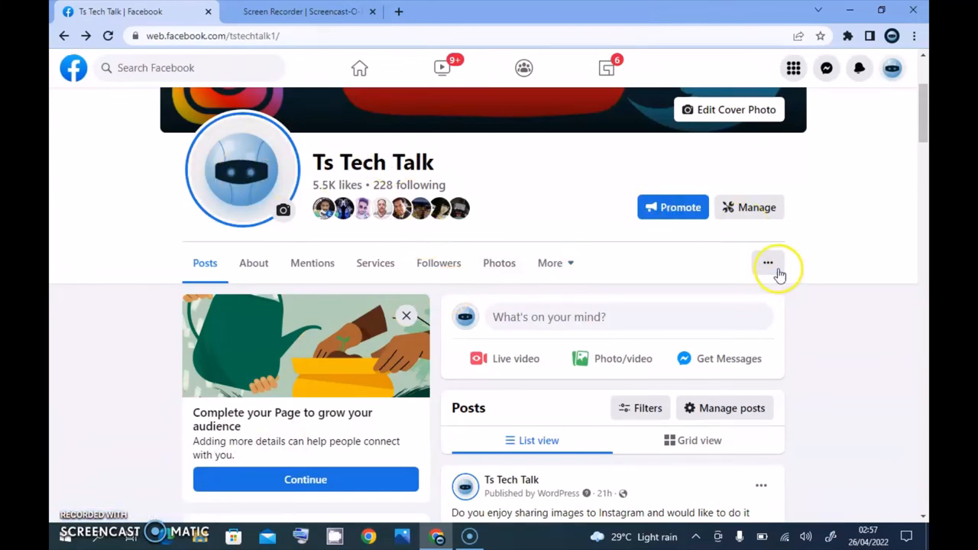
Create a new photo story using the 'Ts Tech Talks channel mobile view' image
left_click(768, 263)
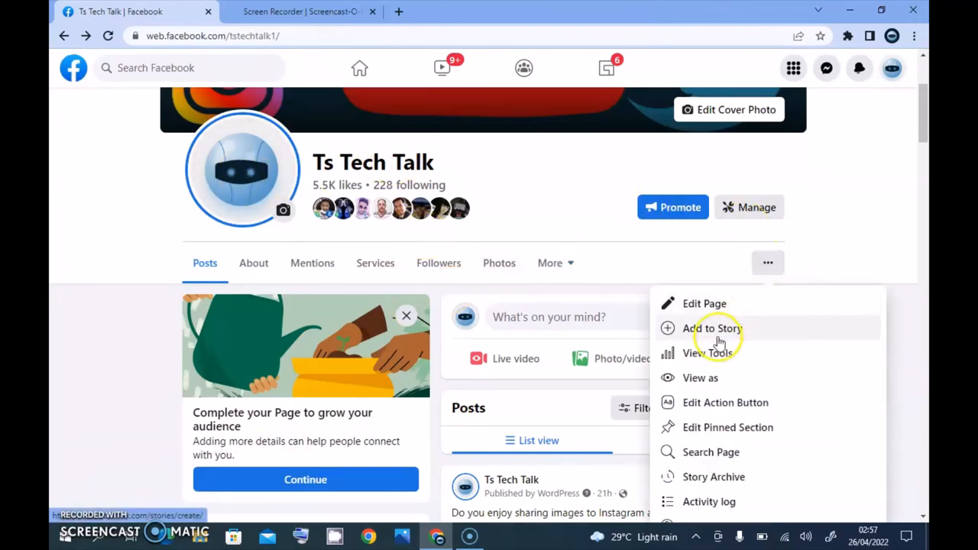
left_click(711, 328)
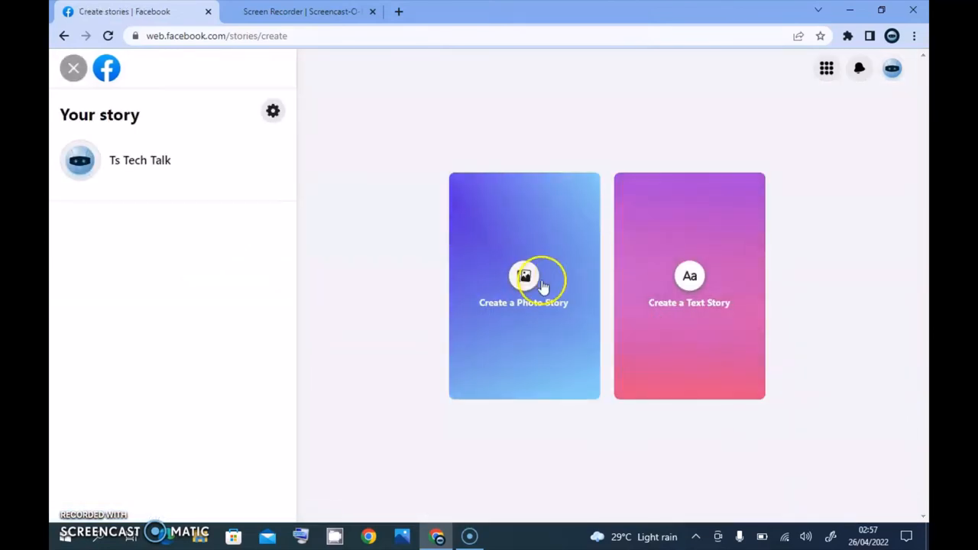
left_click(523, 275)
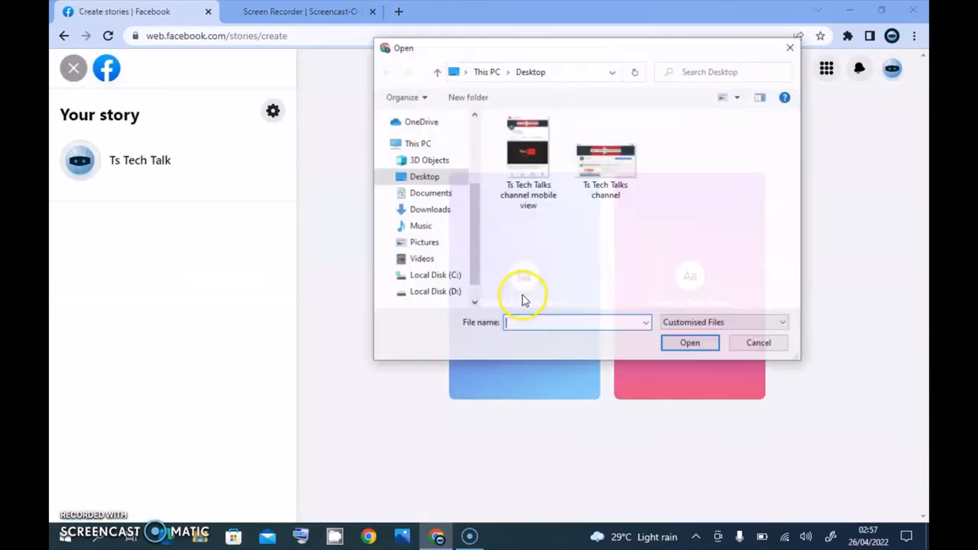
left_click(528, 149)
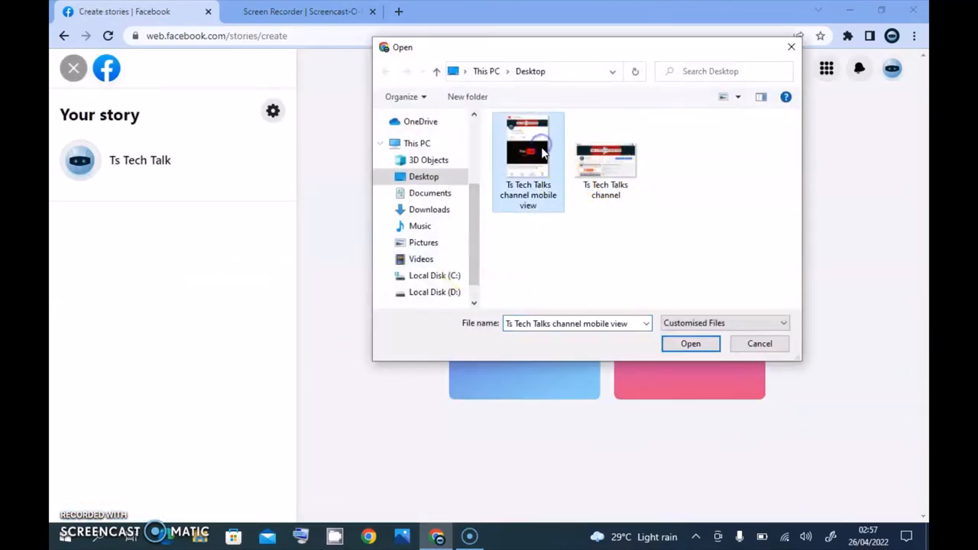
left_click(691, 343)
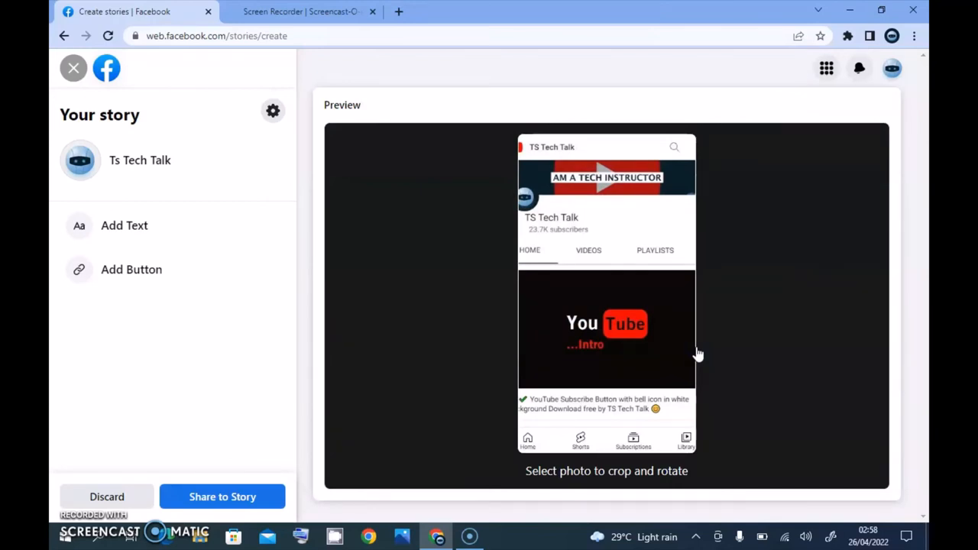
mouse_move(474, 275)
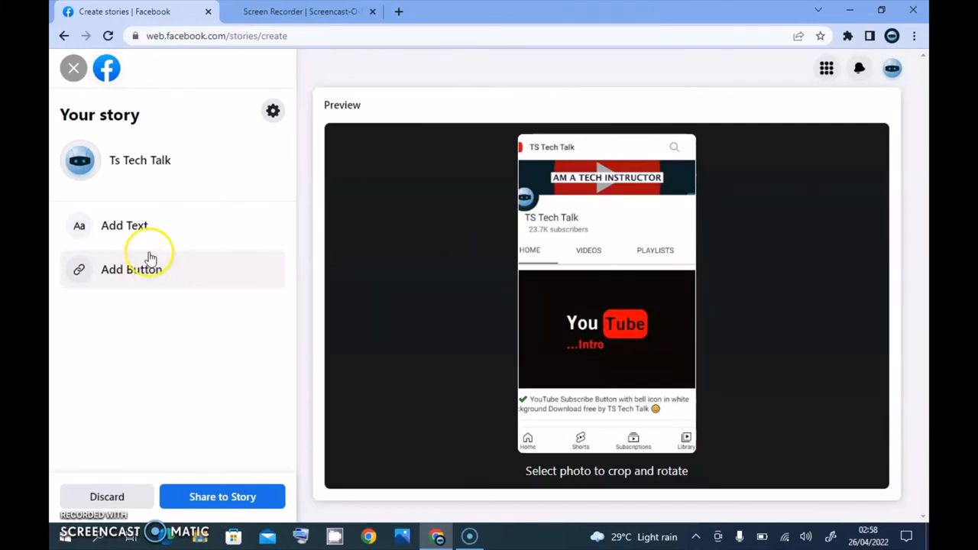
mouse_move(172, 497)
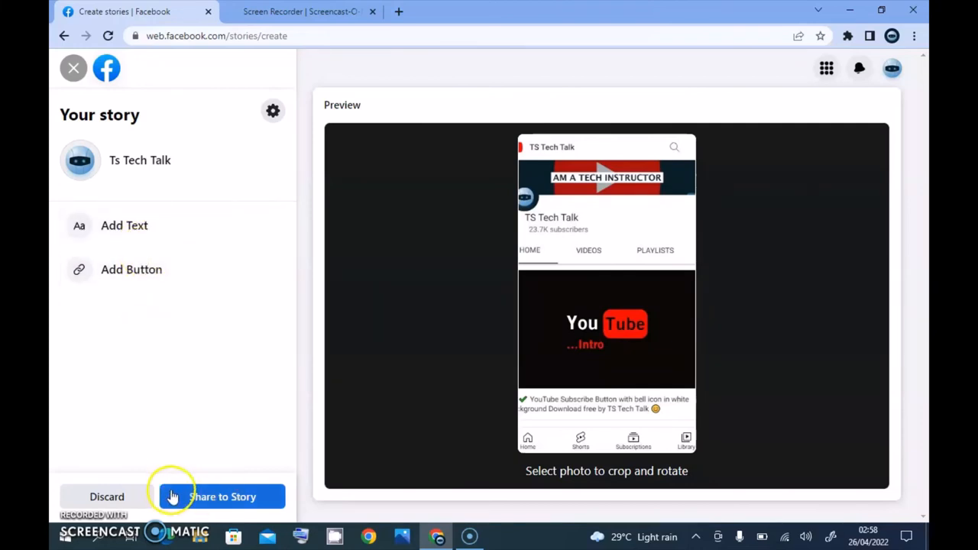
Share the mobile view photo story to the Ts Tech Talk page
left_click(222, 497)
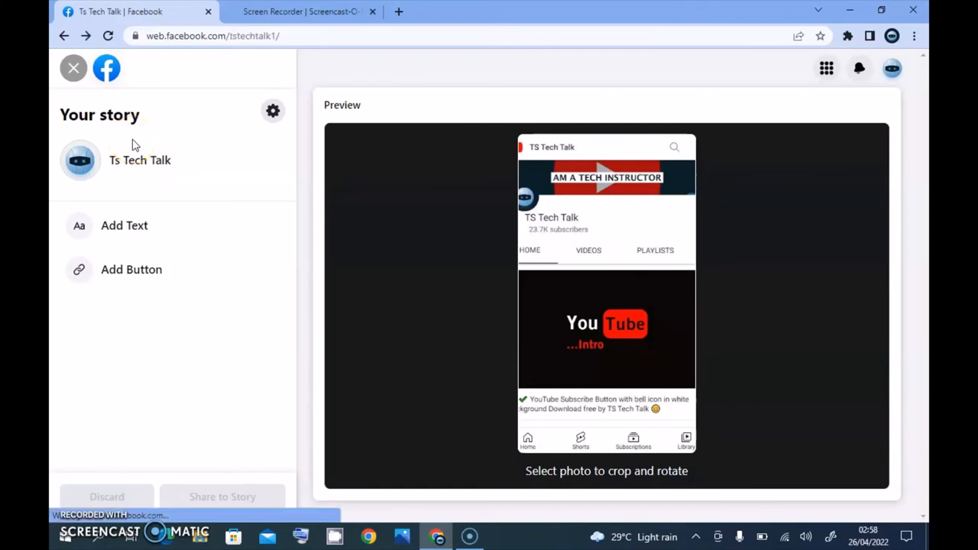
Play the T S TECH TALK story from the Ts Tech Talk page's profile picture
left_click(73, 68)
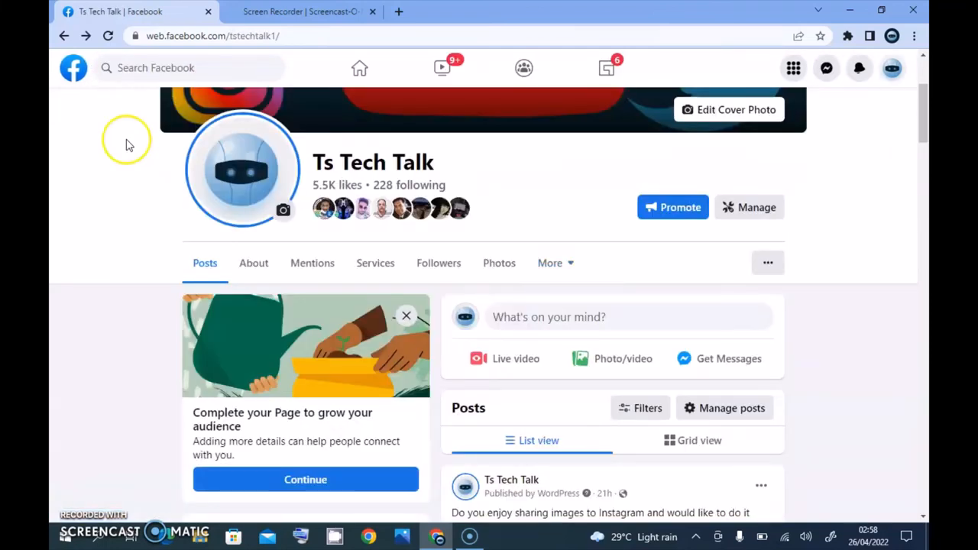
mouse_move(242, 169)
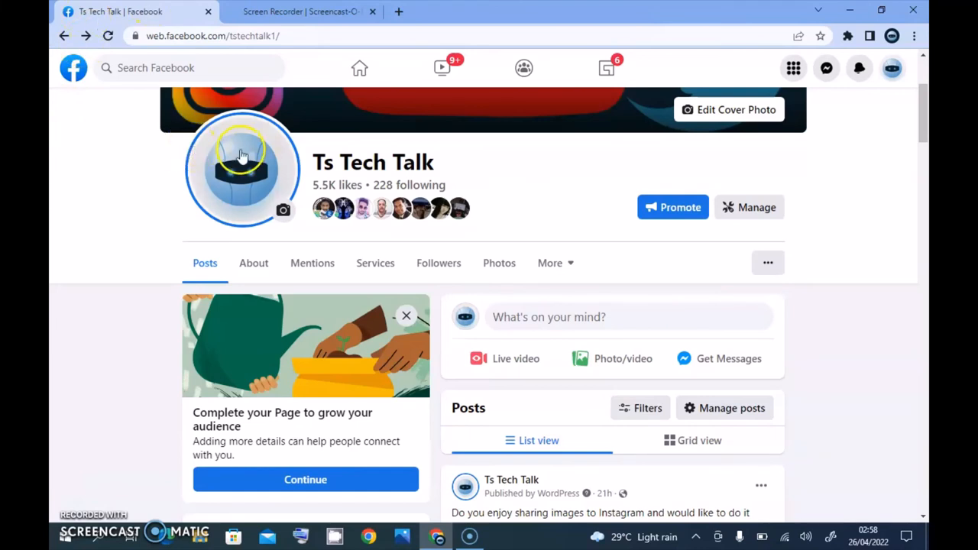
left_click(243, 170)
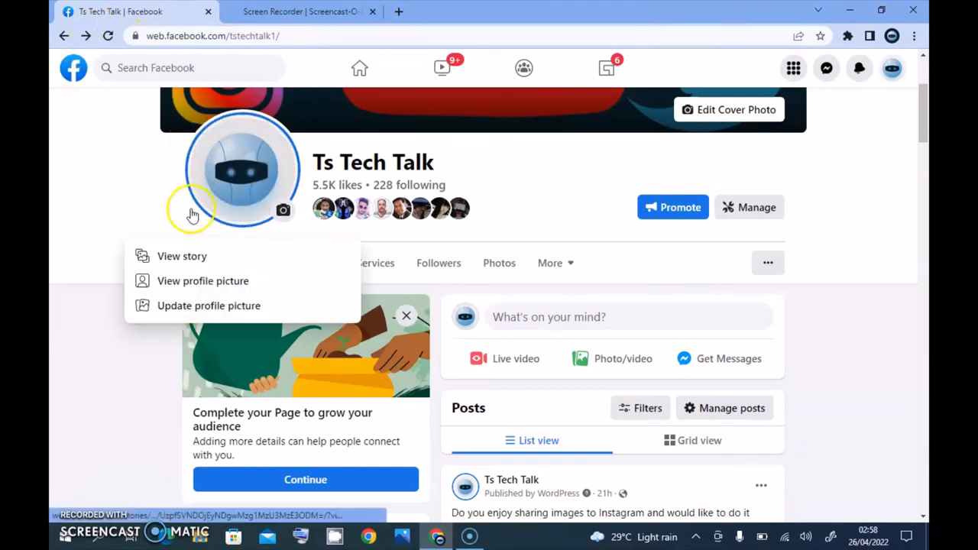
left_click(181, 256)
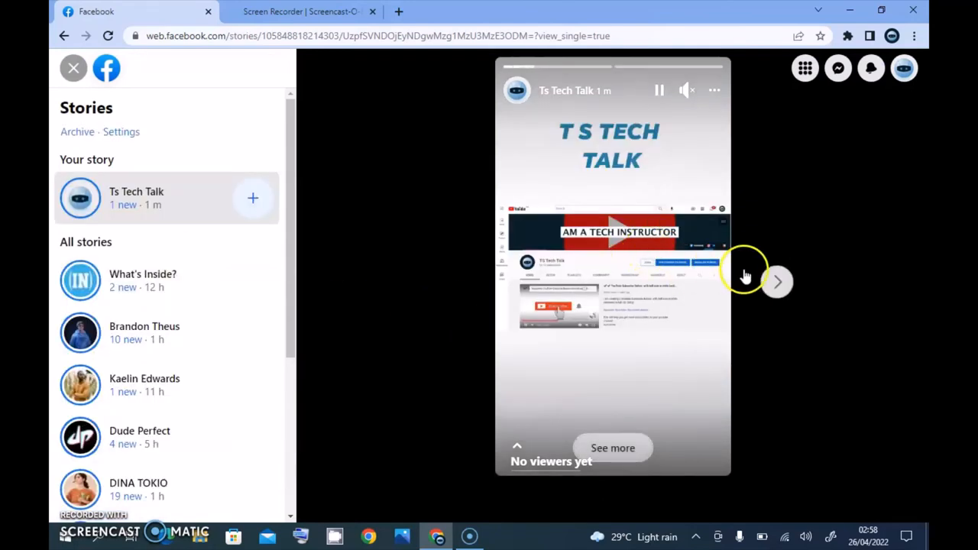
mouse_move(749, 277)
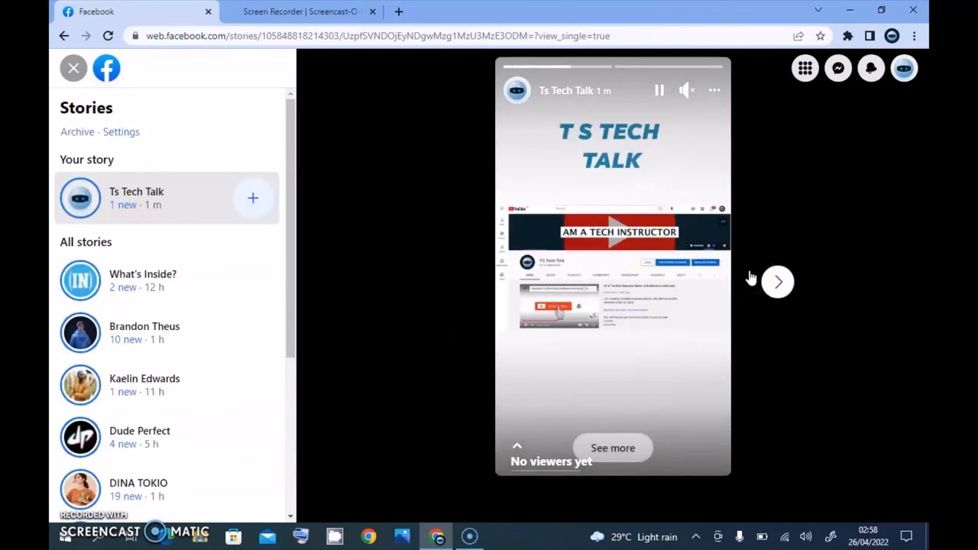